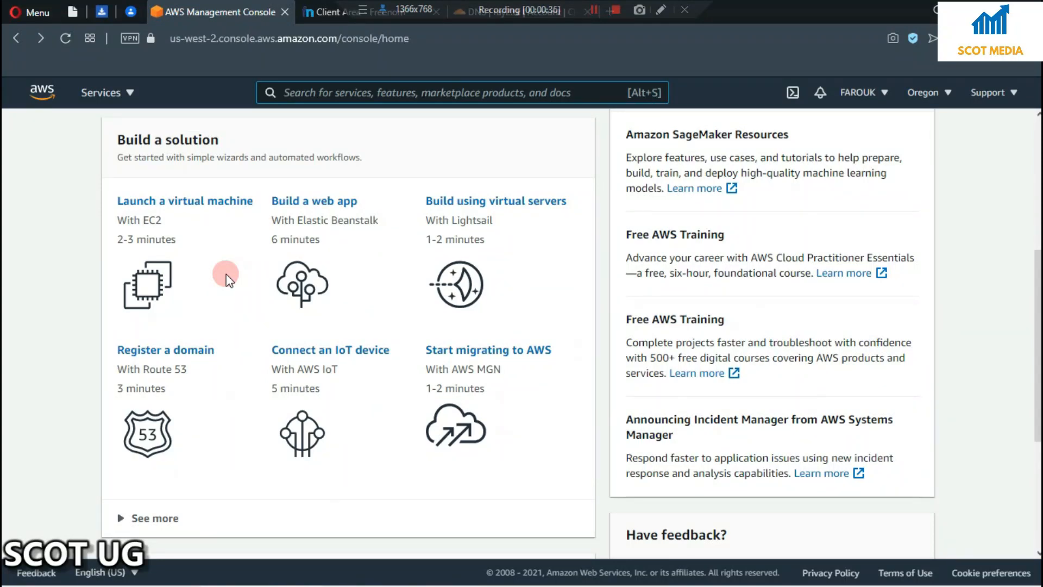
{"action": "mouse_move", "coordinate": [355, 575]}
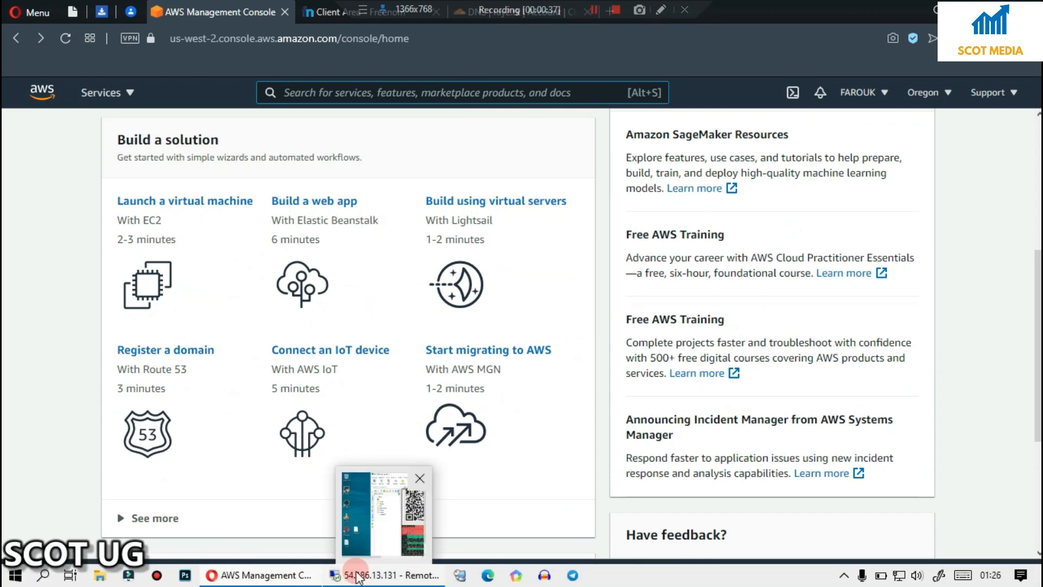
Close the remote desktop window, open a private Opera window, and load aws.amazon.com
{"action": "left_click", "coordinate": [386, 574]}
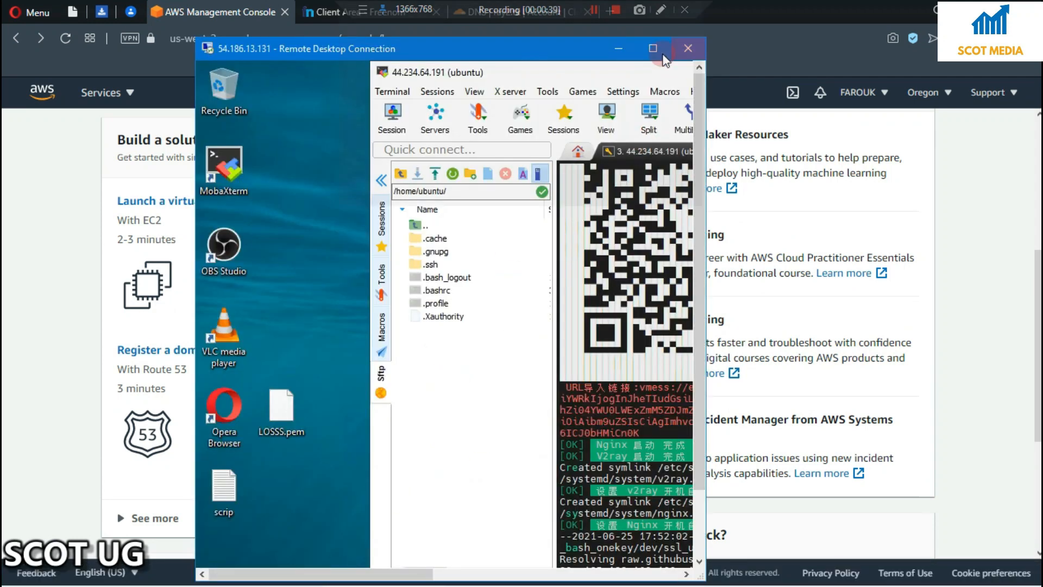
{"action": "left_click", "coordinate": [653, 48]}
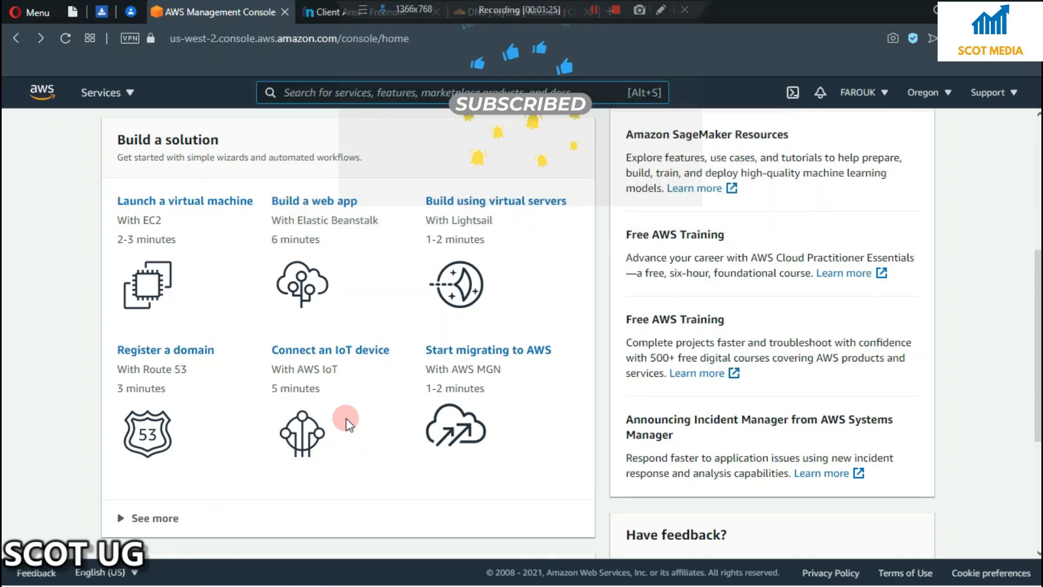
{"action": "mouse_move", "coordinate": [497, 320]}
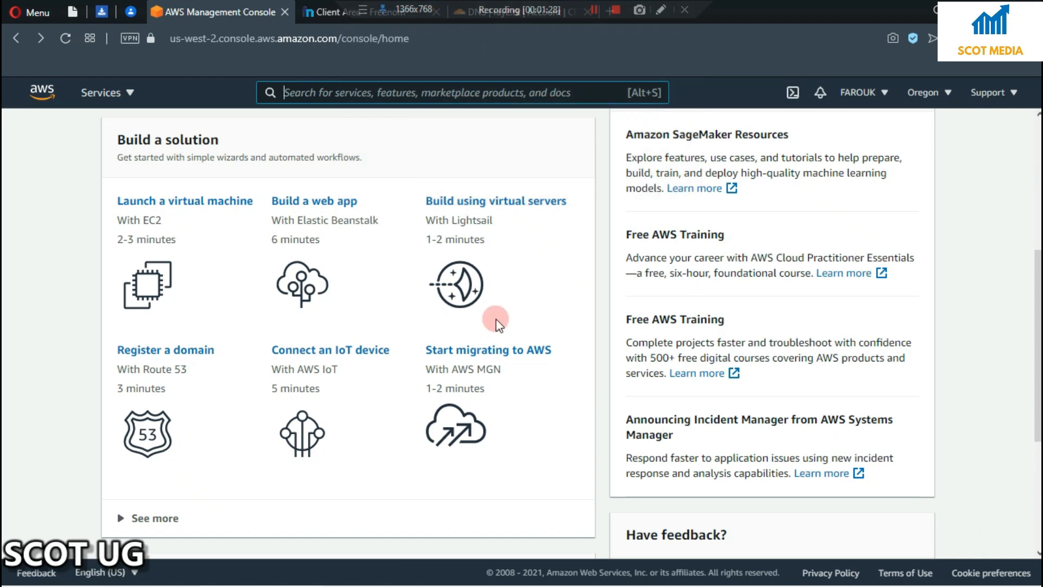
{"action": "left_click", "coordinate": [31, 12]}
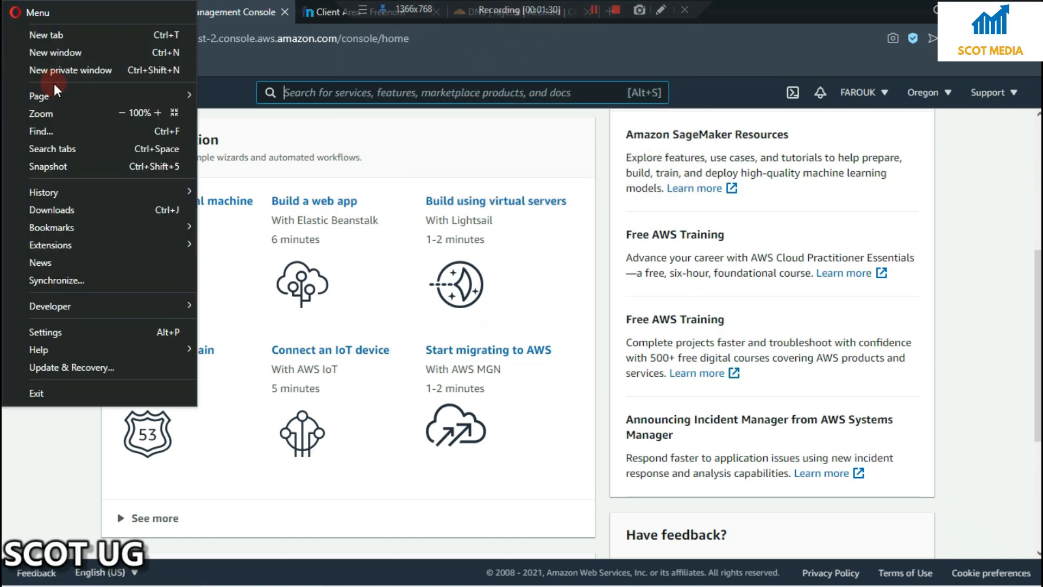
{"action": "left_click", "coordinate": [71, 70]}
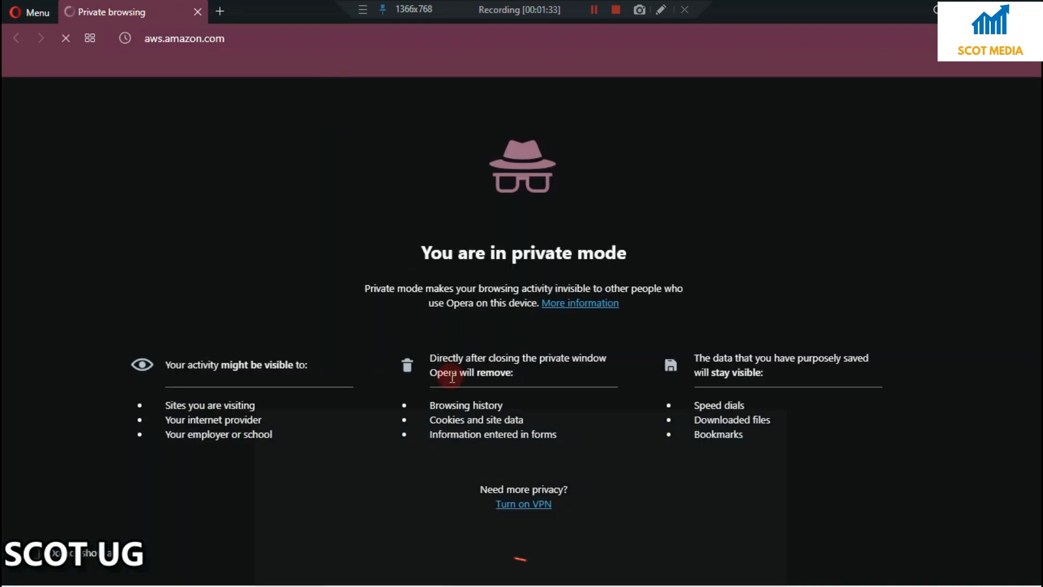
{"action": "left_click", "coordinate": [523, 504]}
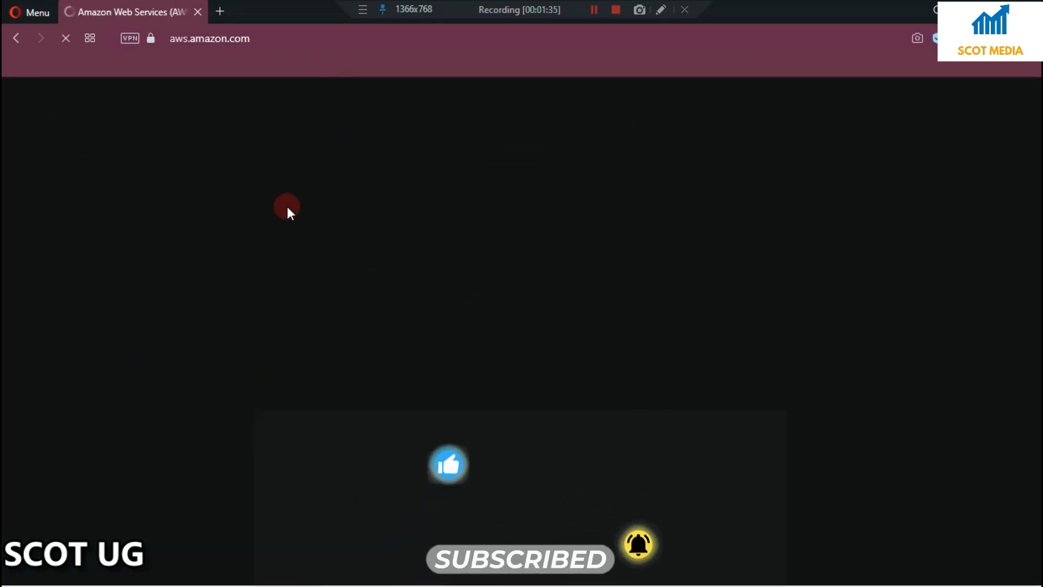
{"action": "left_click", "coordinate": [639, 9]}
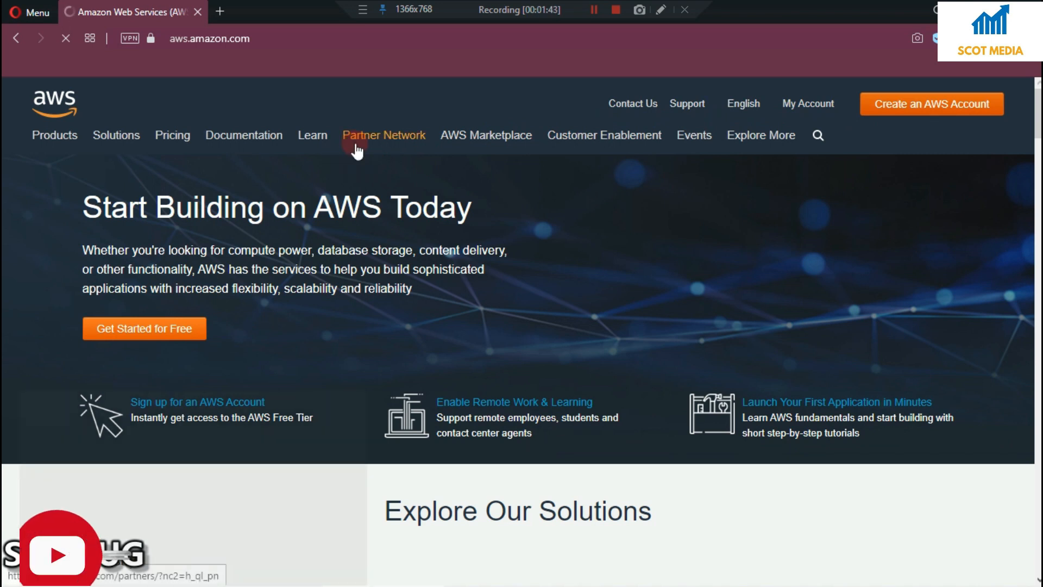
{"action": "left_click", "coordinate": [384, 135]}
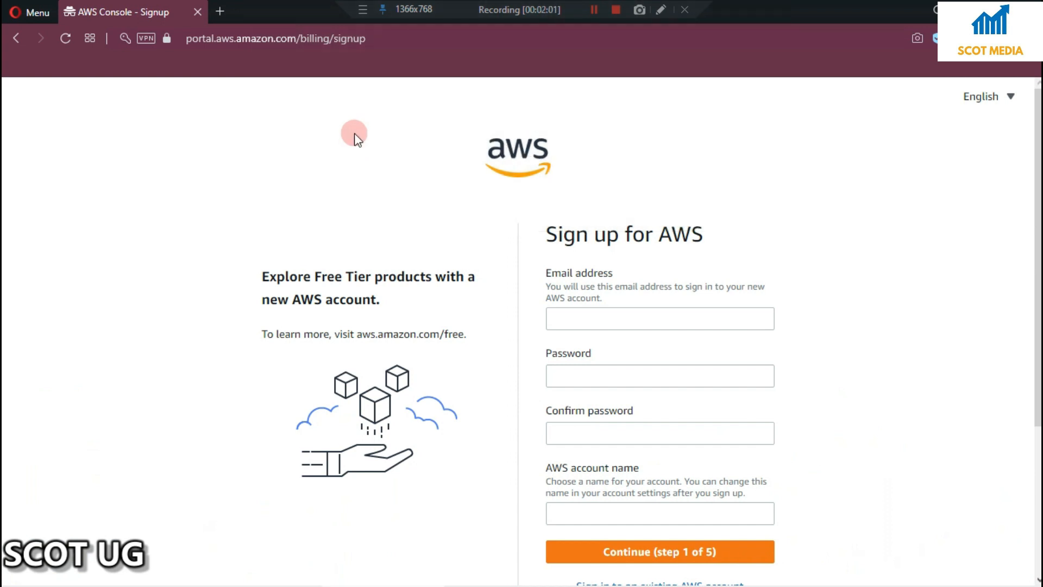
Submit the empty step-1 AWS sign-up form so all fields show as required
{"action": "scroll", "scroll_direction": "down", "scroll_amount": 3}
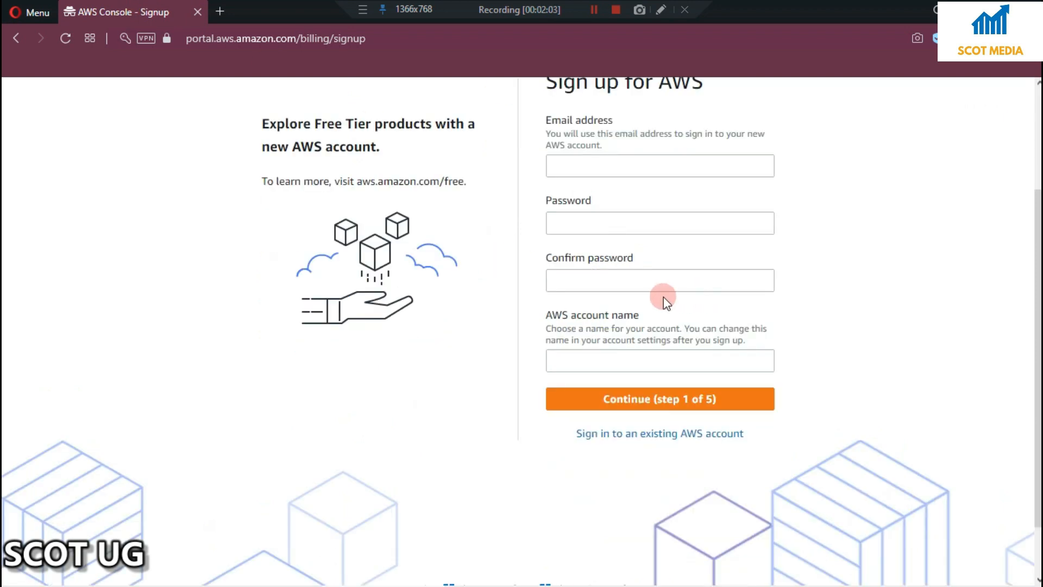
{"action": "left_click", "coordinate": [658, 399]}
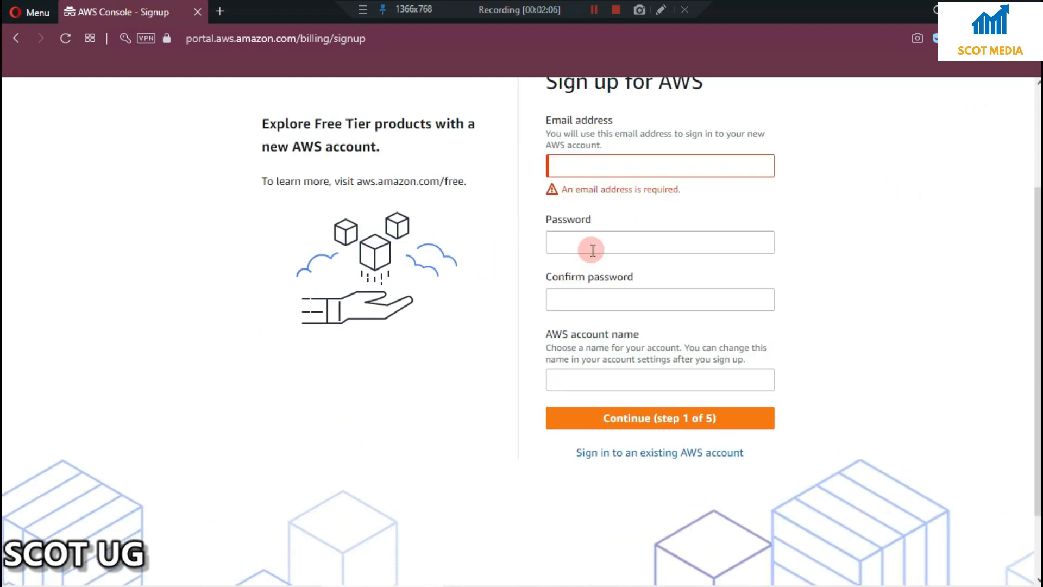
{"action": "left_click", "coordinate": [658, 317]}
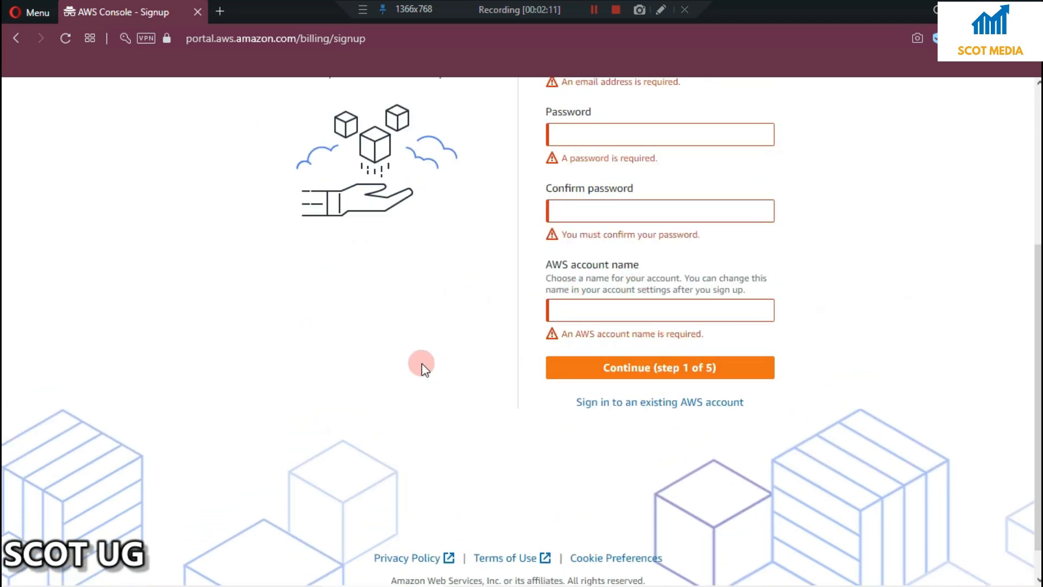
{"action": "scroll", "scroll_direction": "up", "scroll_amount": 3}
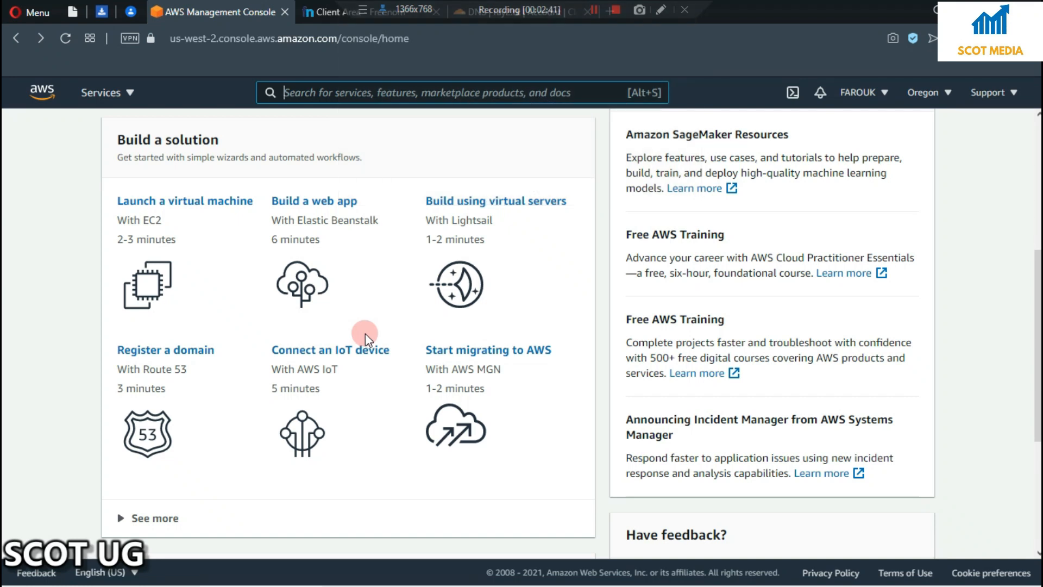
{"action": "mouse_move", "coordinate": [346, 433]}
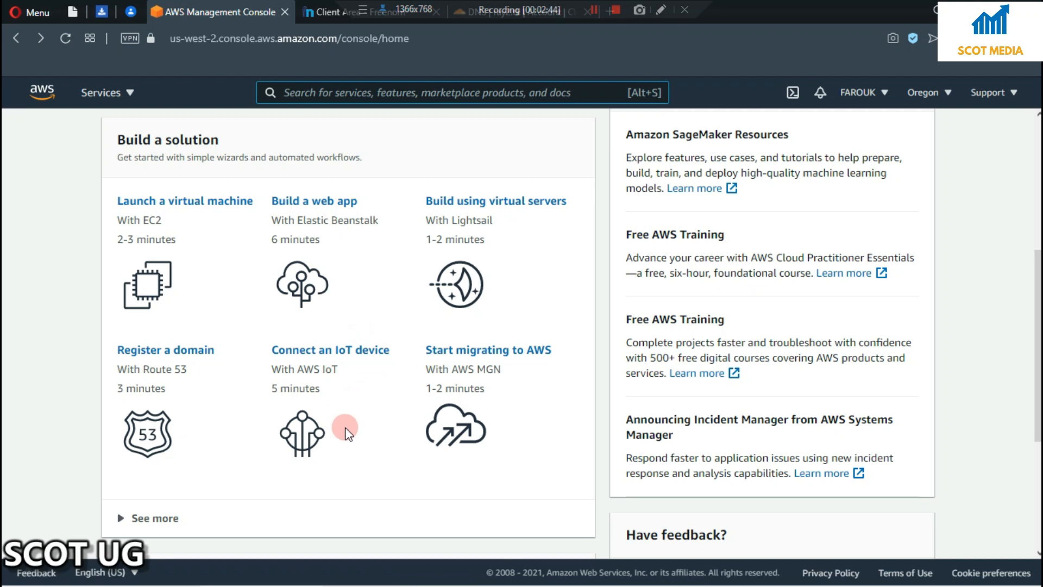
Type 'clou' into the console's service search bar to surface CloudFront
{"action": "scroll", "scroll_direction": "up", "scroll_amount": 3}
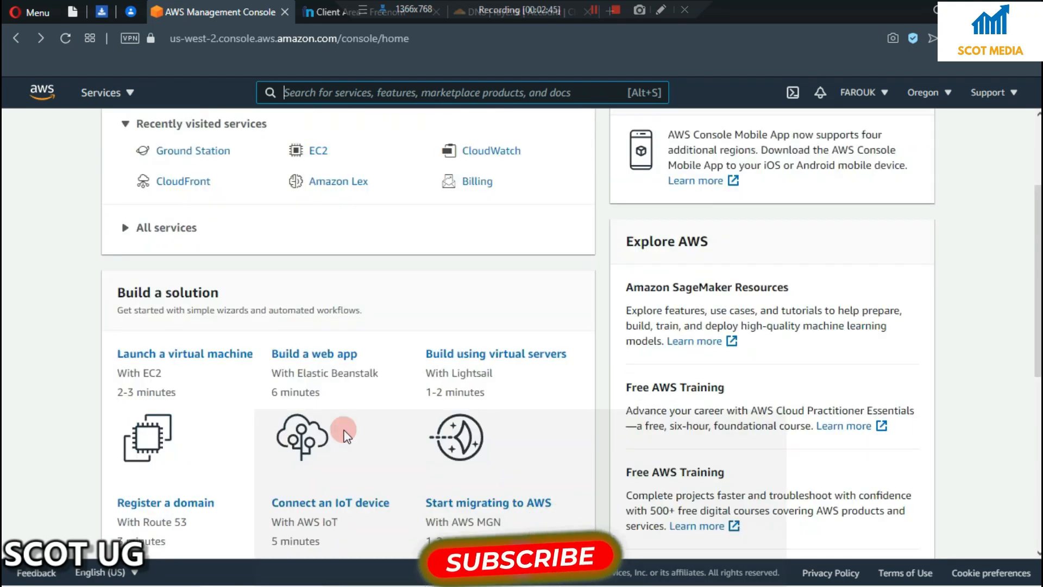
{"action": "mouse_move", "coordinate": [345, 128]}
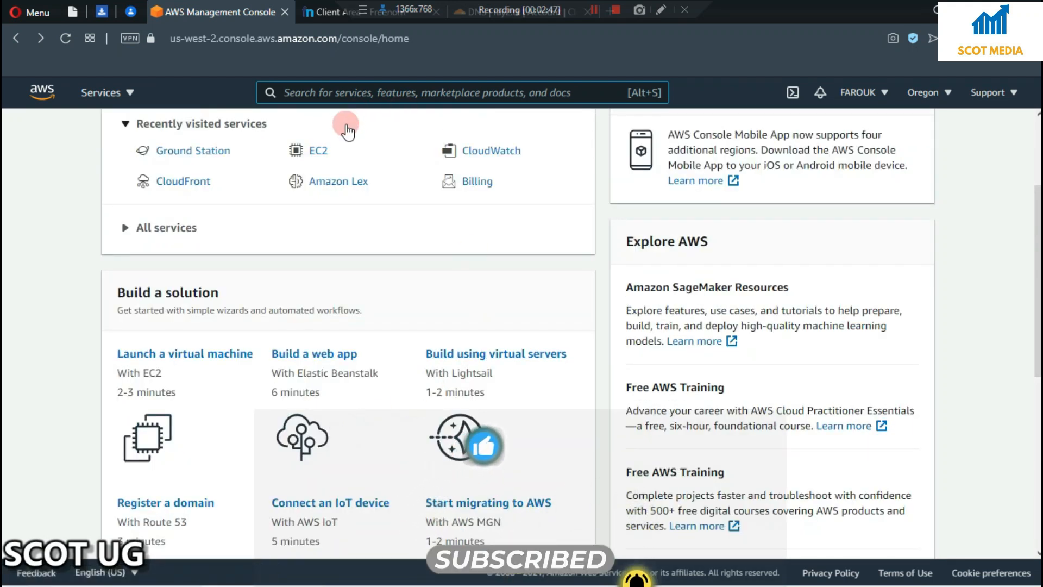
{"action": "scroll", "scroll_direction": "up", "scroll_amount": 3}
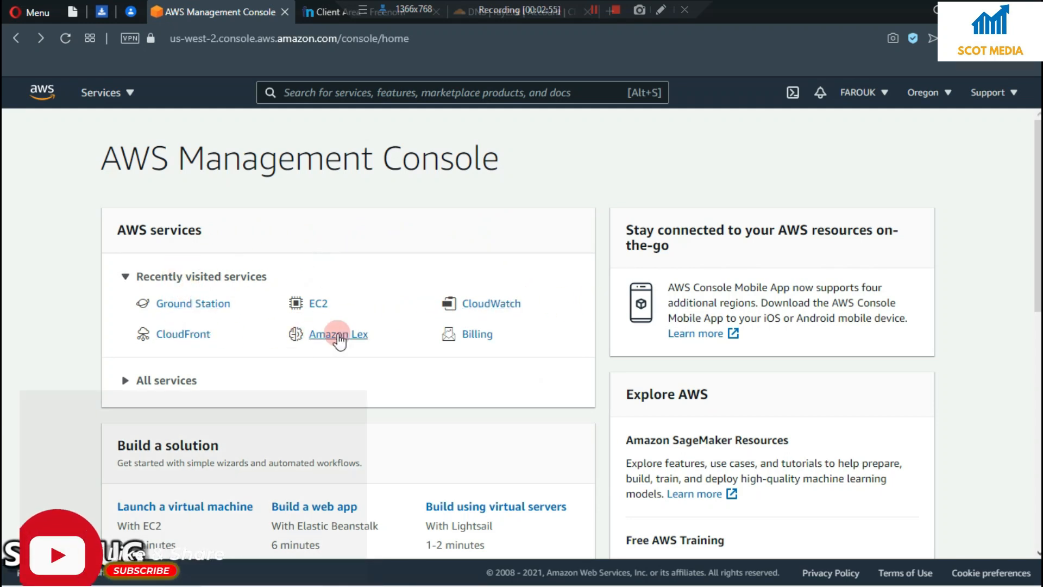
{"action": "mouse_move", "coordinate": [165, 308]}
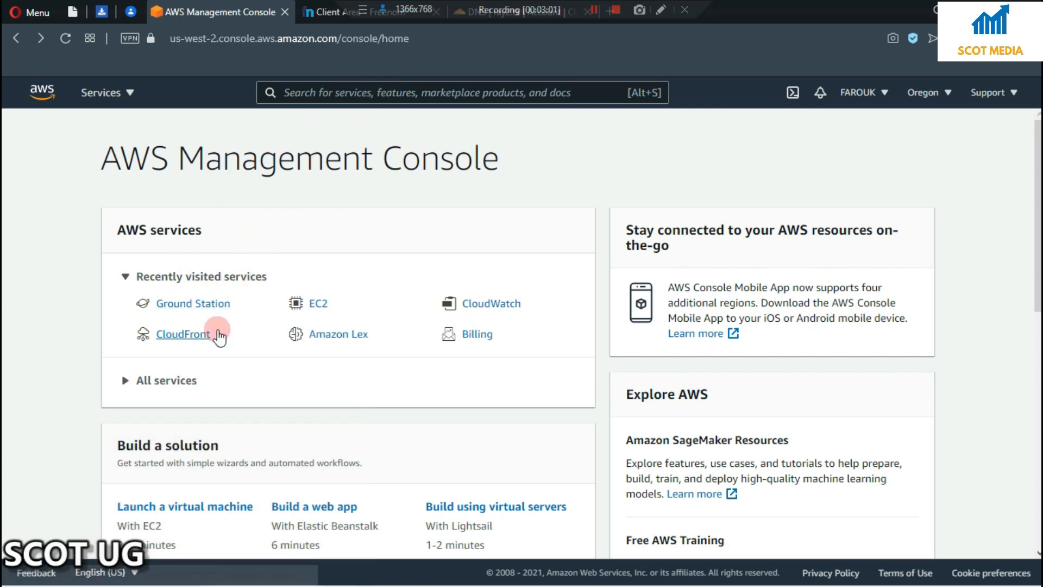
{"action": "left_click", "coordinate": [465, 93]}
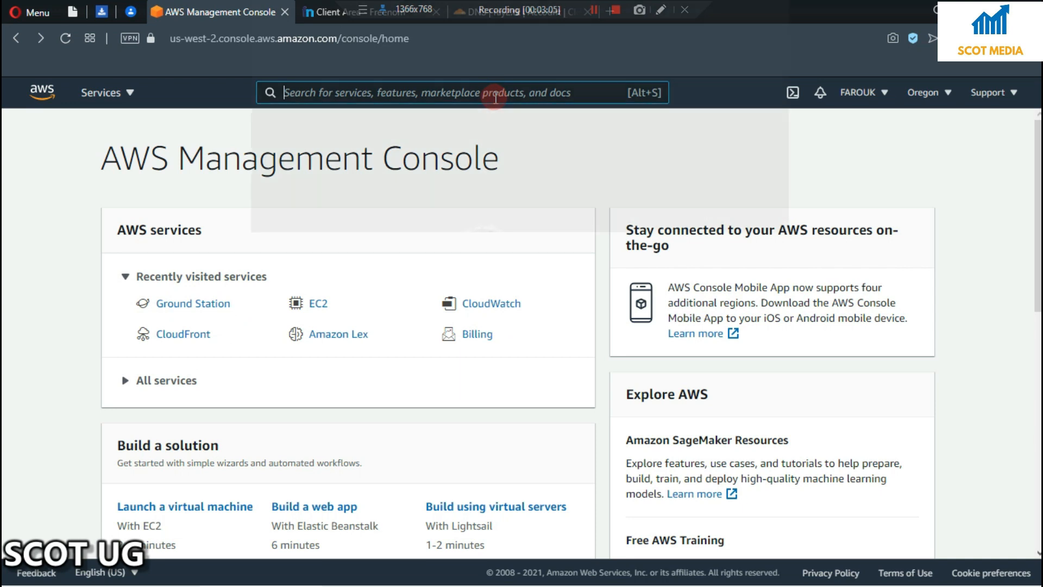
{"action": "type", "text": "cloudfront"}
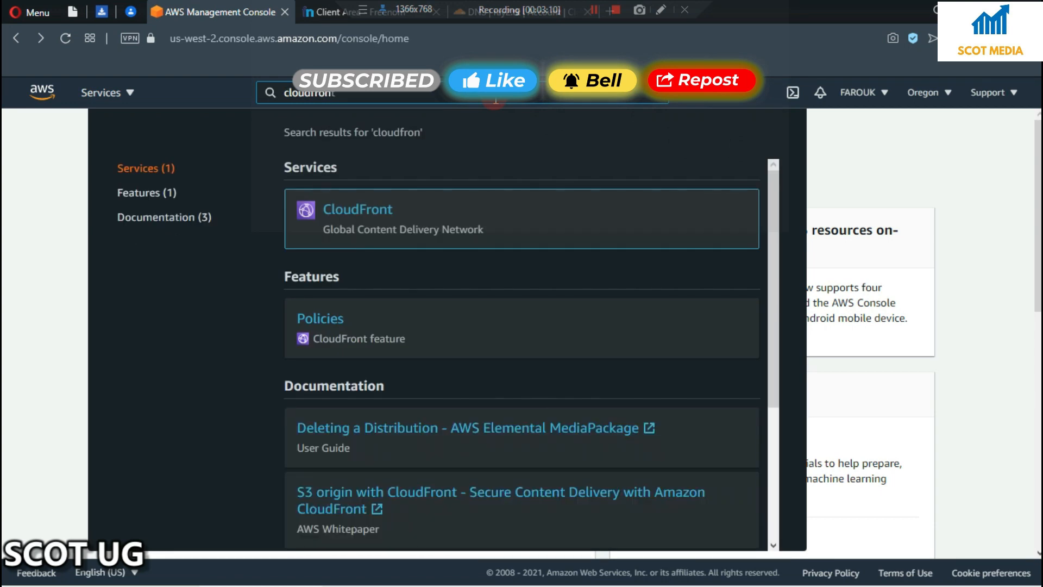
Open CloudFront from the search results and start Create Distribution
{"action": "left_click", "coordinate": [357, 208]}
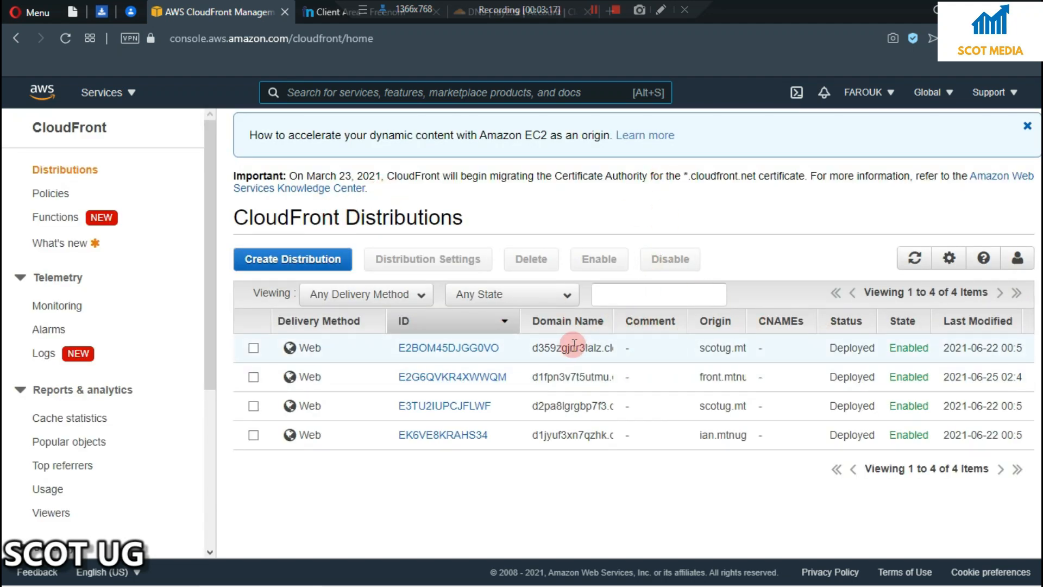
{"action": "mouse_move", "coordinate": [452, 376]}
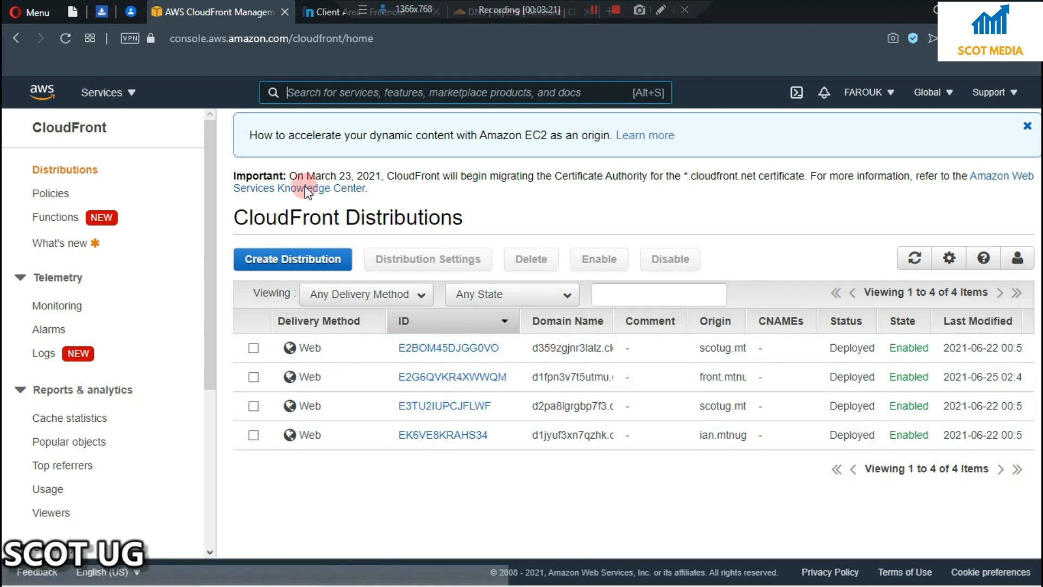
{"action": "mouse_move", "coordinate": [300, 279]}
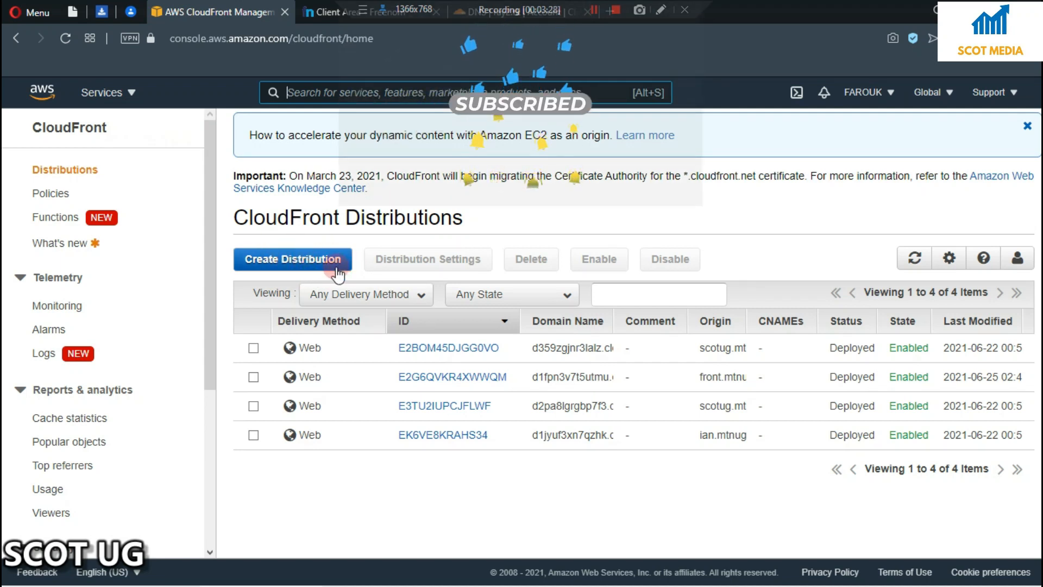
{"action": "left_click", "coordinate": [291, 259]}
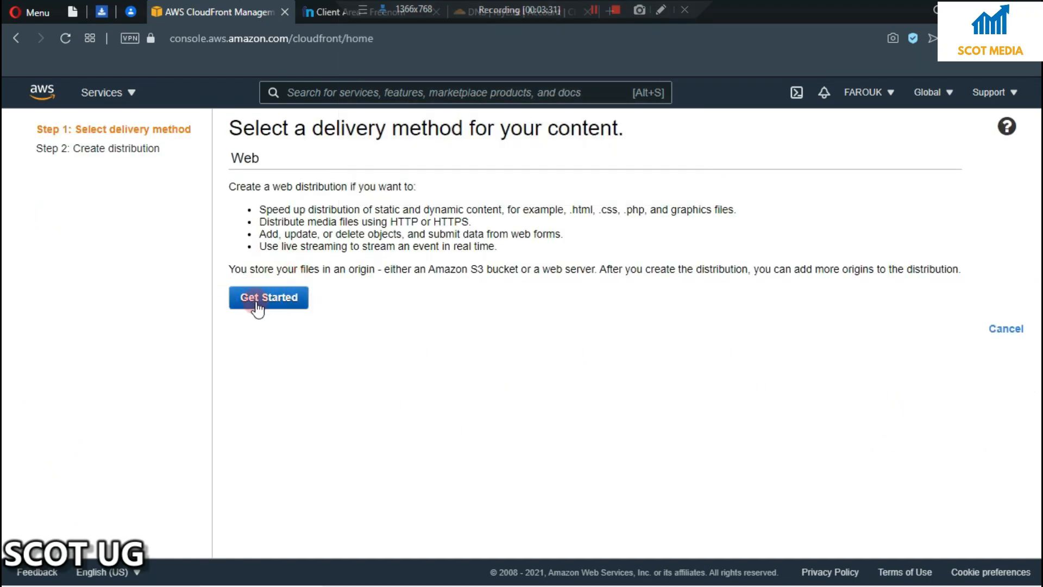
Pick the Web delivery method and open the Origin Domain Name dropdown
{"action": "left_click", "coordinate": [268, 297]}
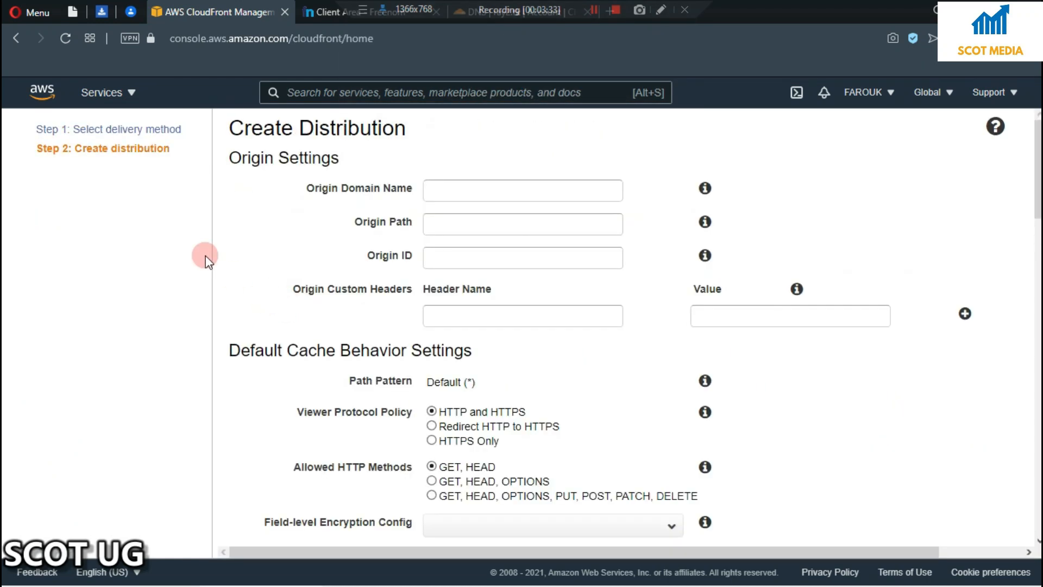
{"action": "mouse_move", "coordinate": [339, 202]}
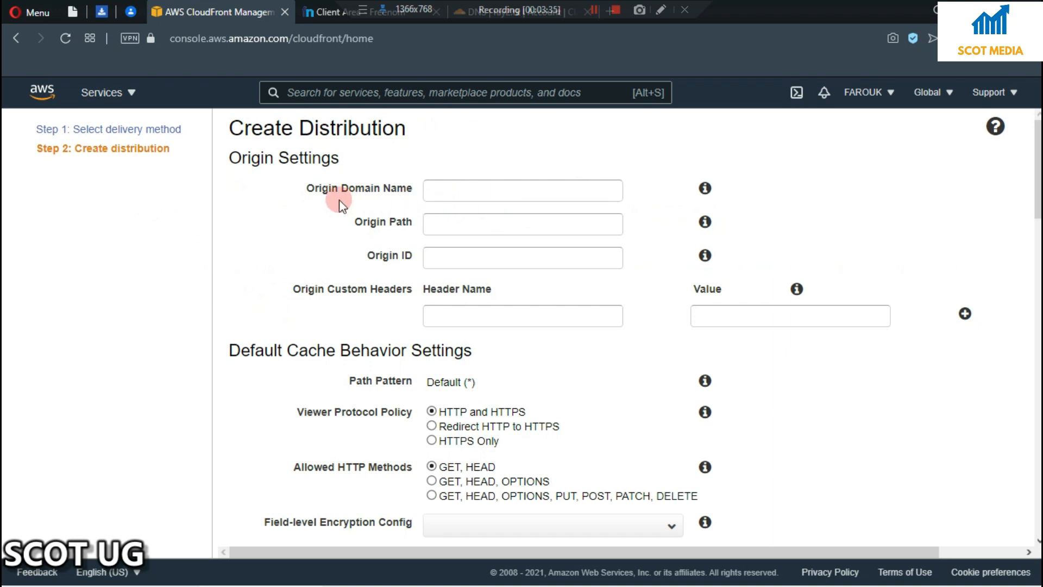
{"action": "scroll", "scroll_direction": "down", "scroll_amount": 3}
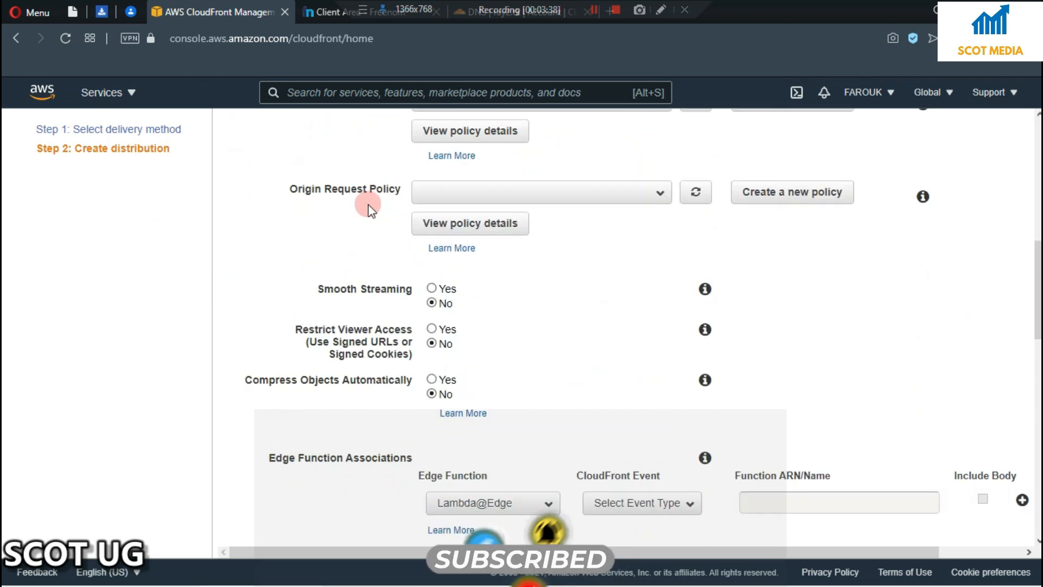
{"action": "scroll", "scroll_direction": "down", "scroll_amount": 3}
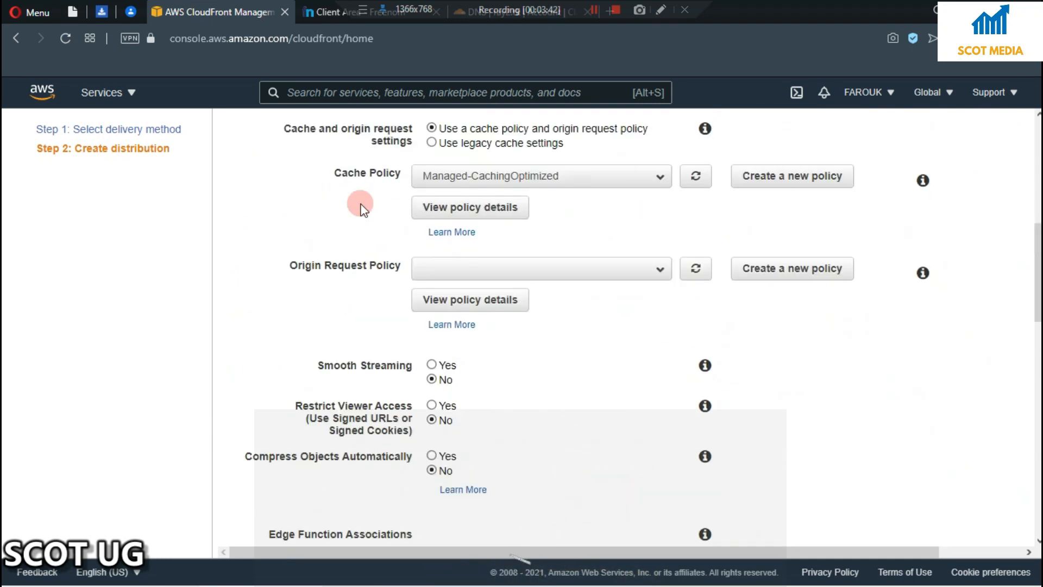
{"action": "scroll", "scroll_direction": "up", "scroll_amount": 3}
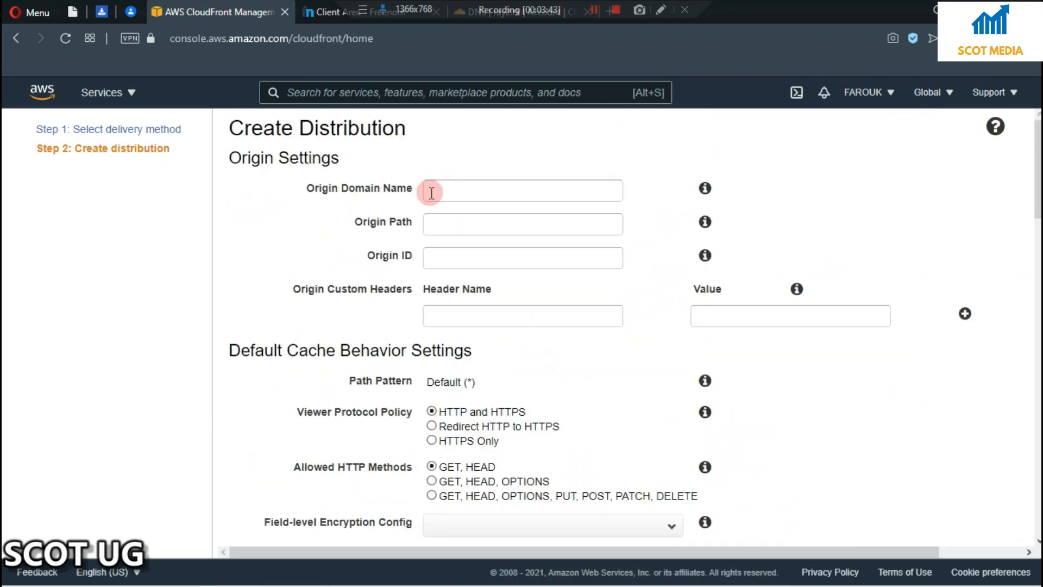
{"action": "left_click", "coordinate": [522, 190]}
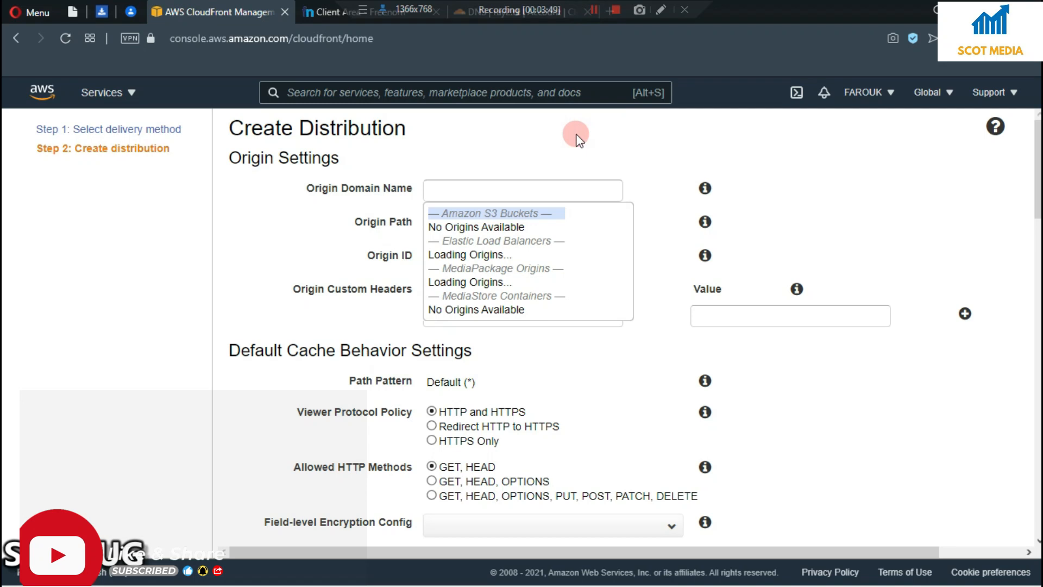
{"action": "mouse_move", "coordinate": [575, 81]}
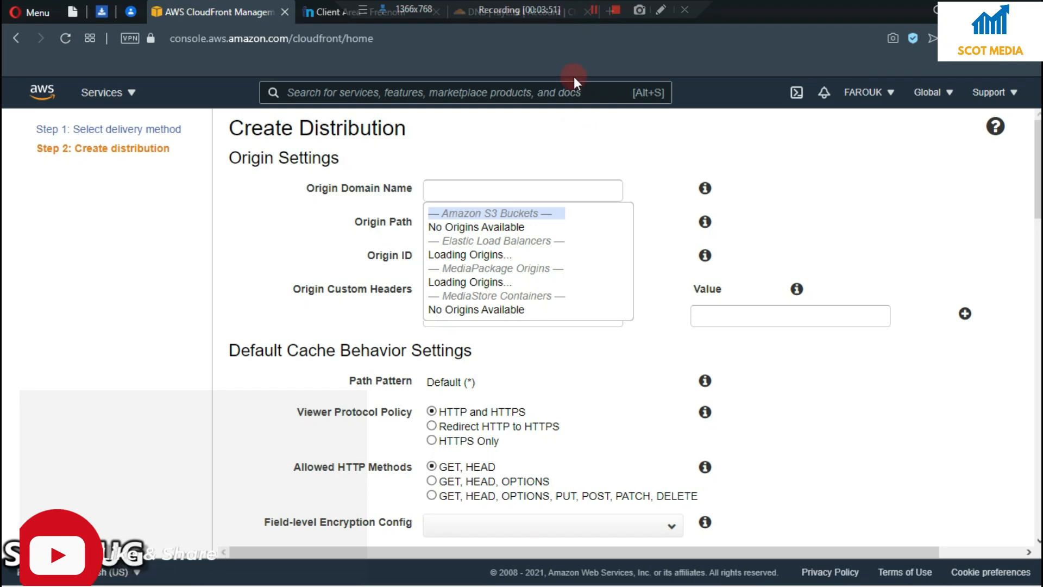
{"action": "mouse_move", "coordinate": [531, 164]}
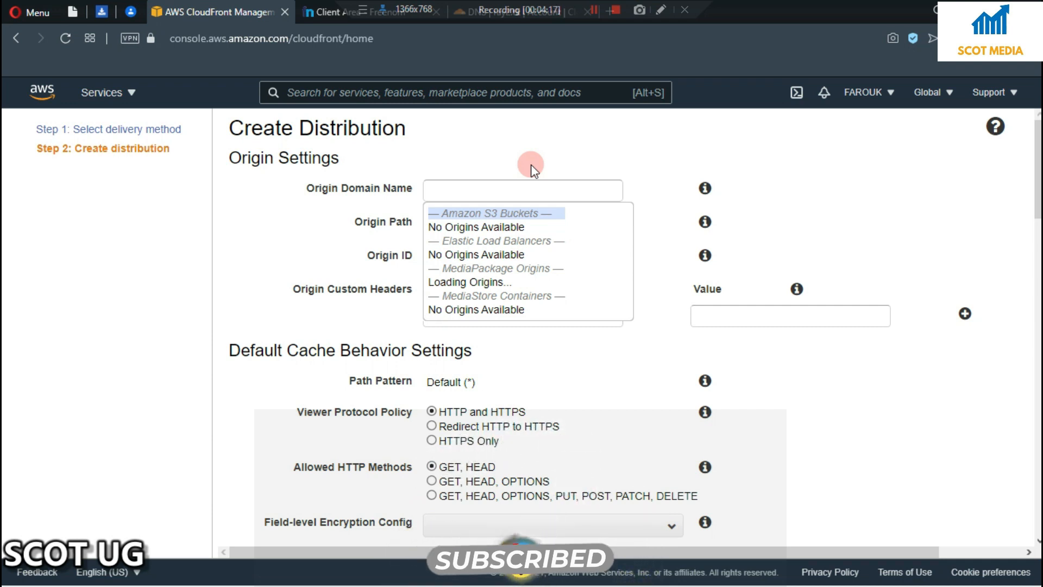
Enter scotug.ml as the origin domain name
{"action": "left_click", "coordinate": [522, 189]}
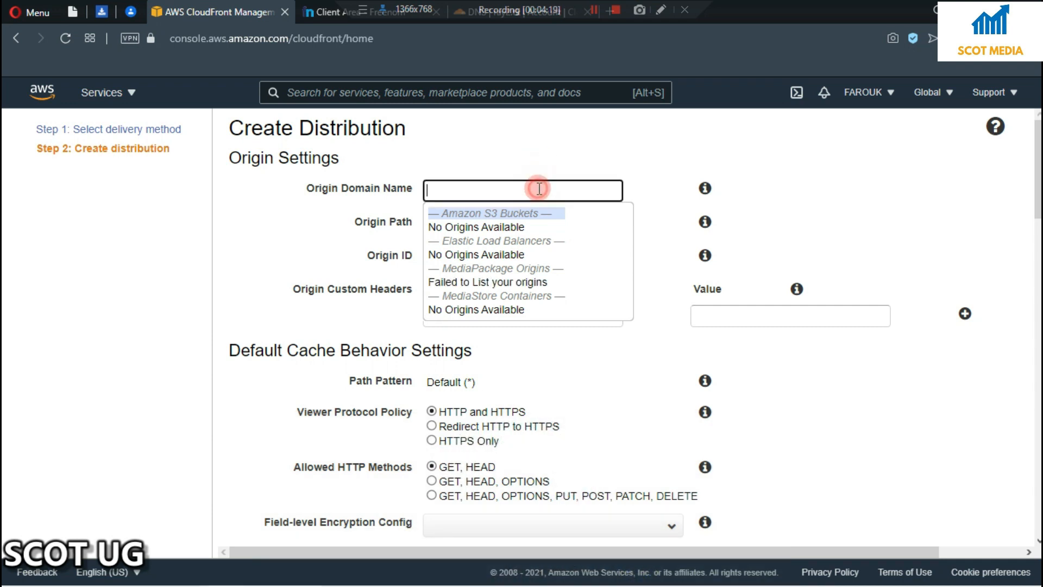
{"action": "type", "text": "scotug"}
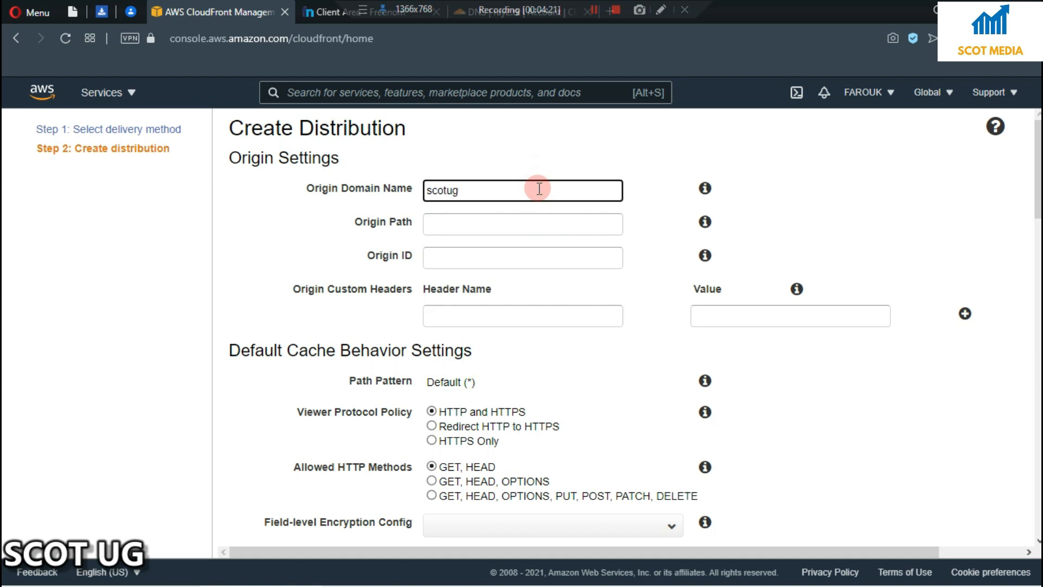
{"action": "type", "text": ".ml"}
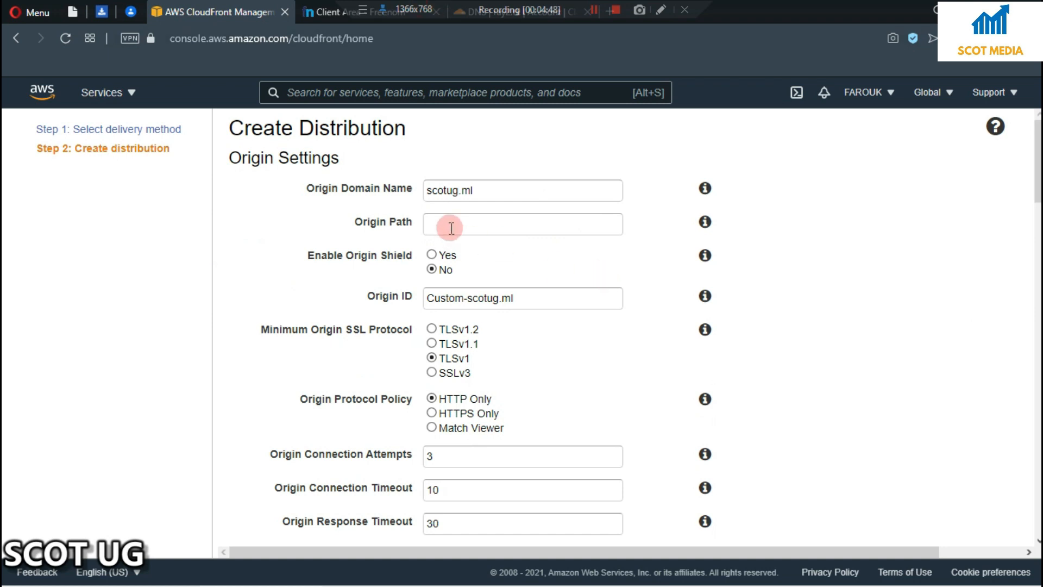
{"action": "mouse_move", "coordinate": [508, 201]}
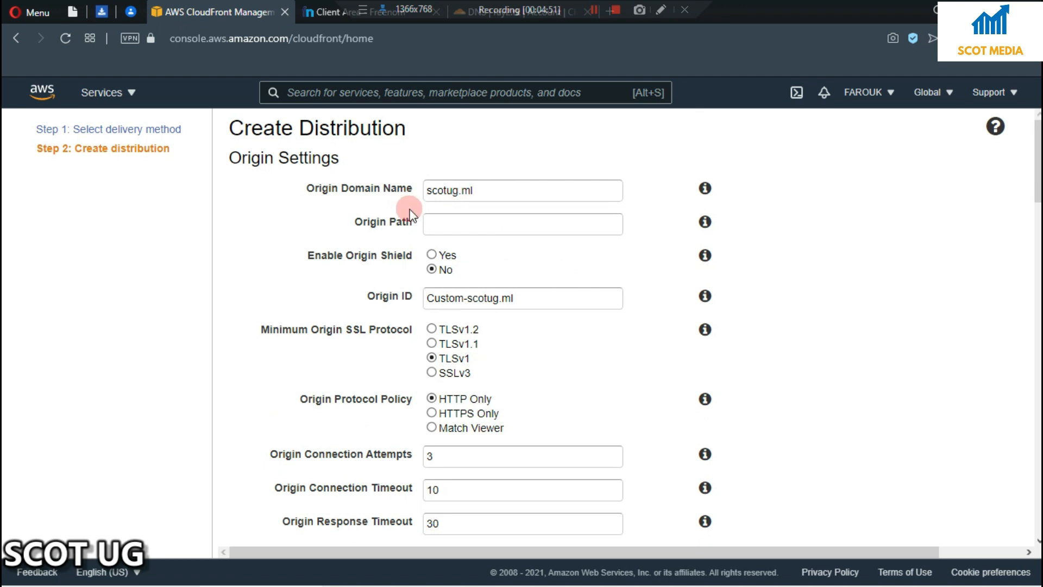
{"action": "mouse_move", "coordinate": [565, 215]}
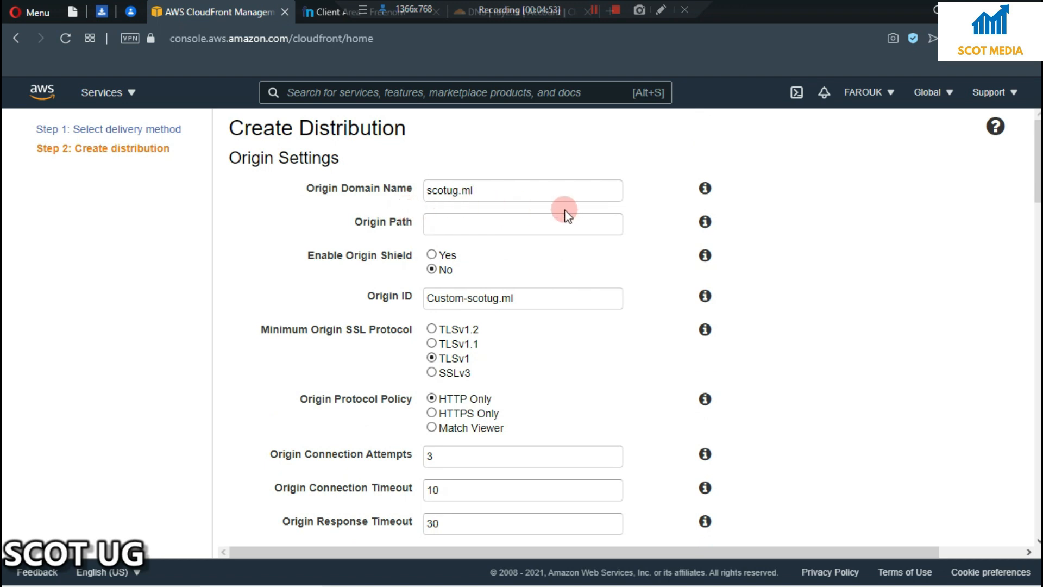
Review the Minimum Origin SSL Protocol and set Origin Protocol Policy to HTTPS Only
{"action": "scroll", "scroll_direction": "down", "scroll_amount": 3}
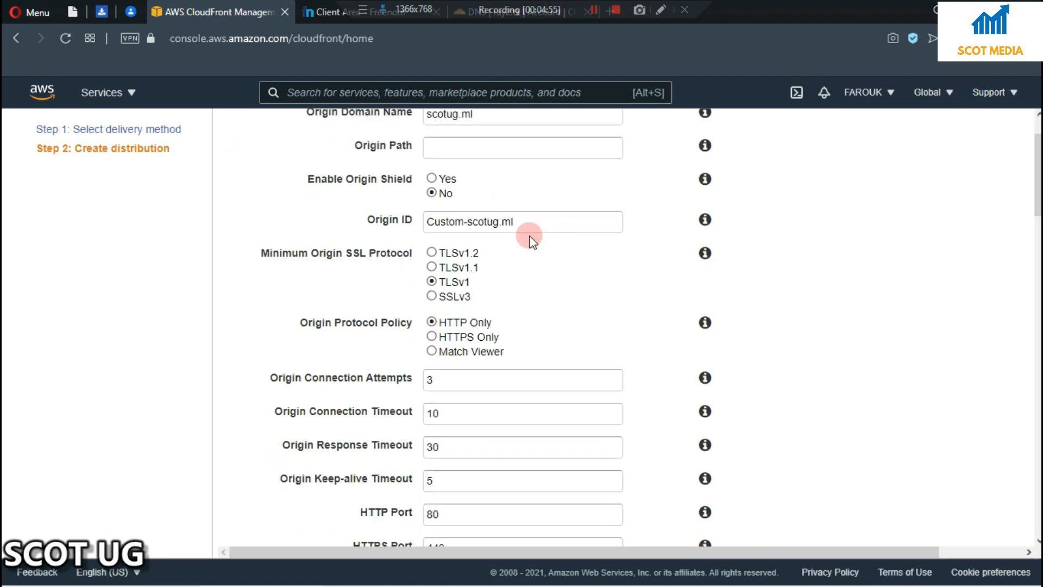
{"action": "scroll", "scroll_direction": "up", "scroll_amount": 3}
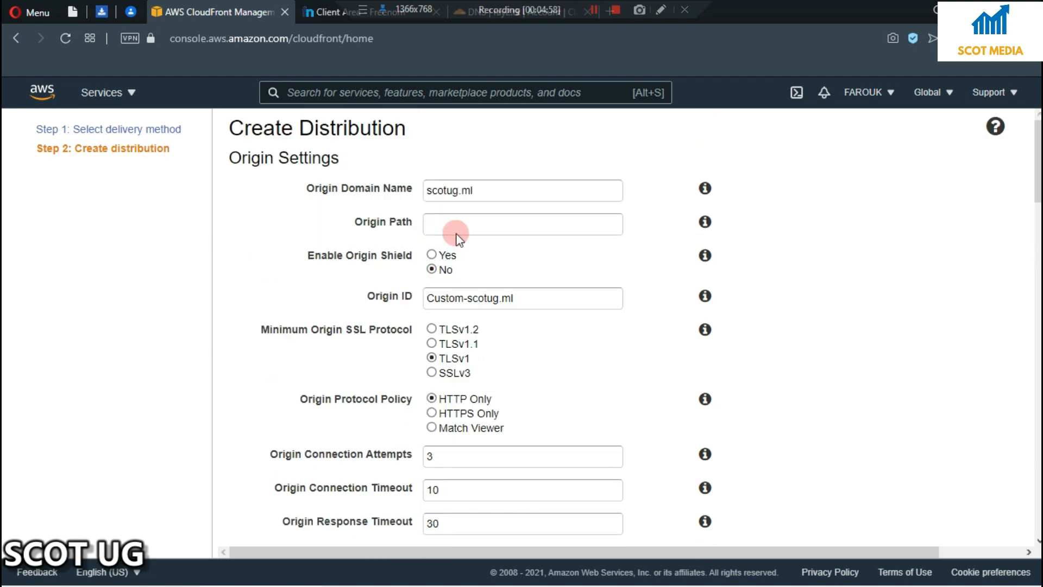
{"action": "scroll", "scroll_direction": "down", "scroll_amount": 3}
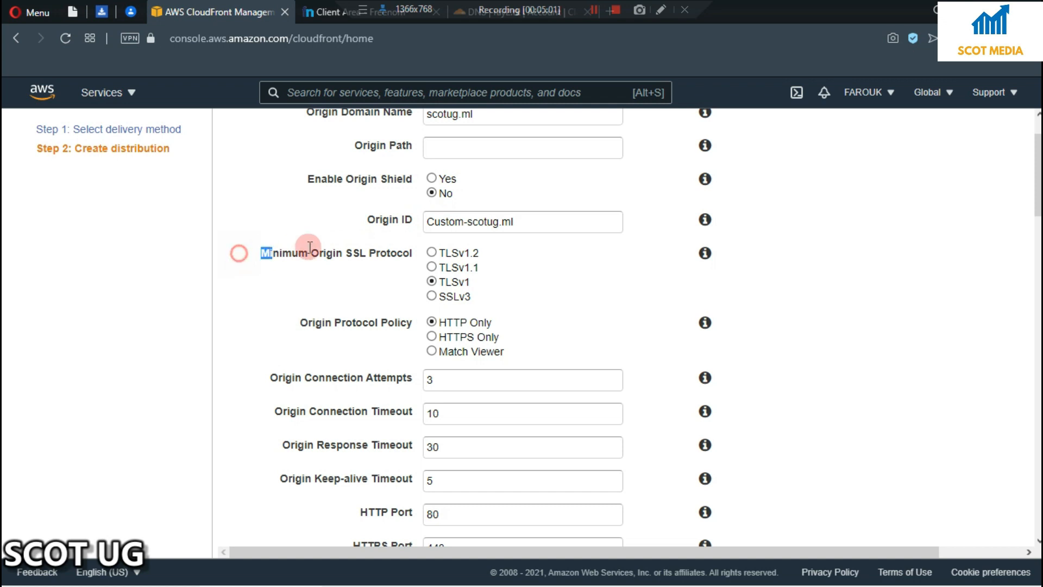
{"action": "double_click", "coordinate": [335, 252]}
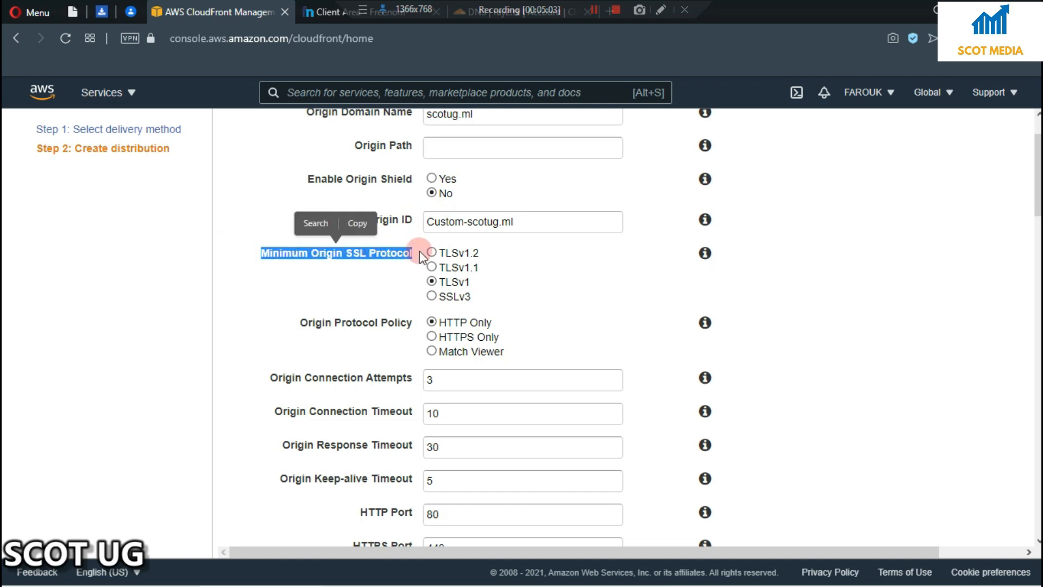
{"action": "mouse_move", "coordinate": [528, 281]}
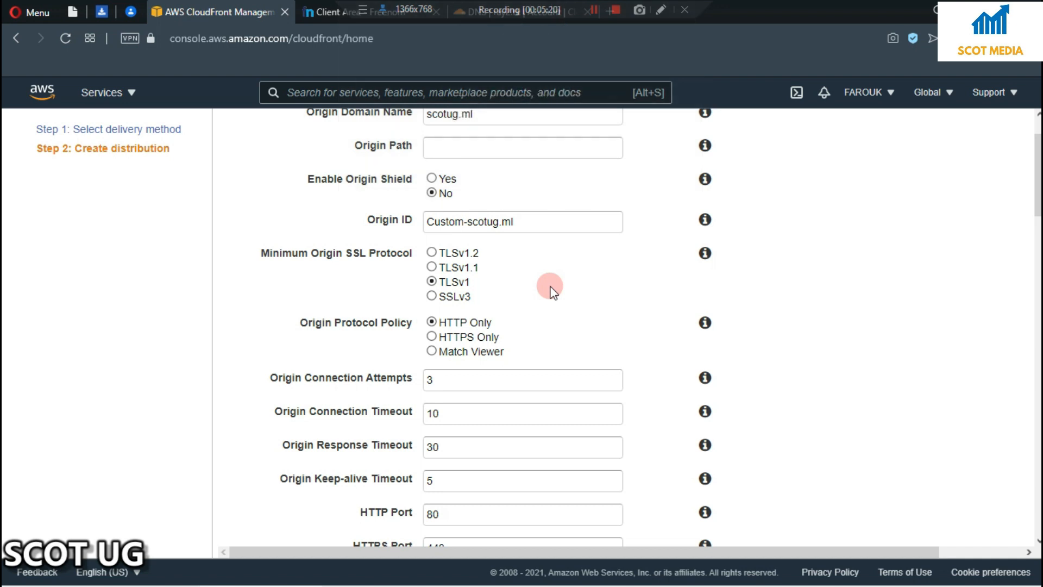
{"action": "mouse_move", "coordinate": [466, 206]}
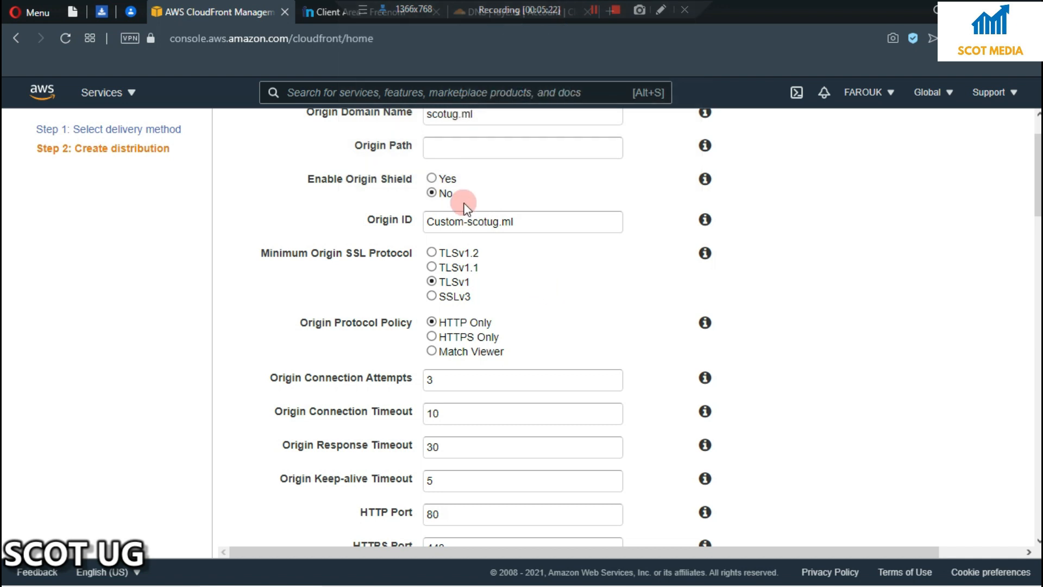
{"action": "scroll", "scroll_direction": "down", "scroll_amount": 3}
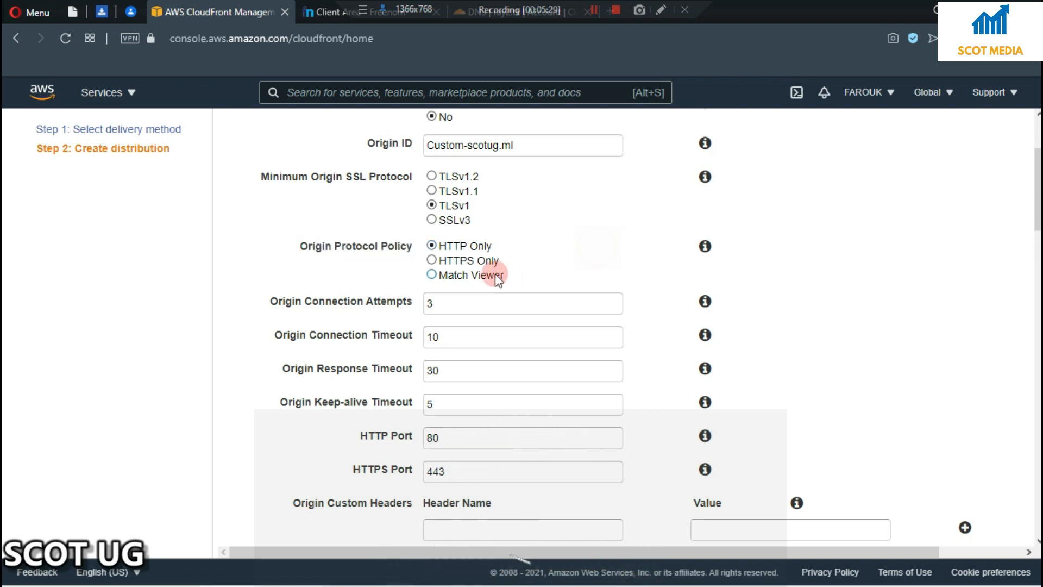
{"action": "mouse_move", "coordinate": [472, 260]}
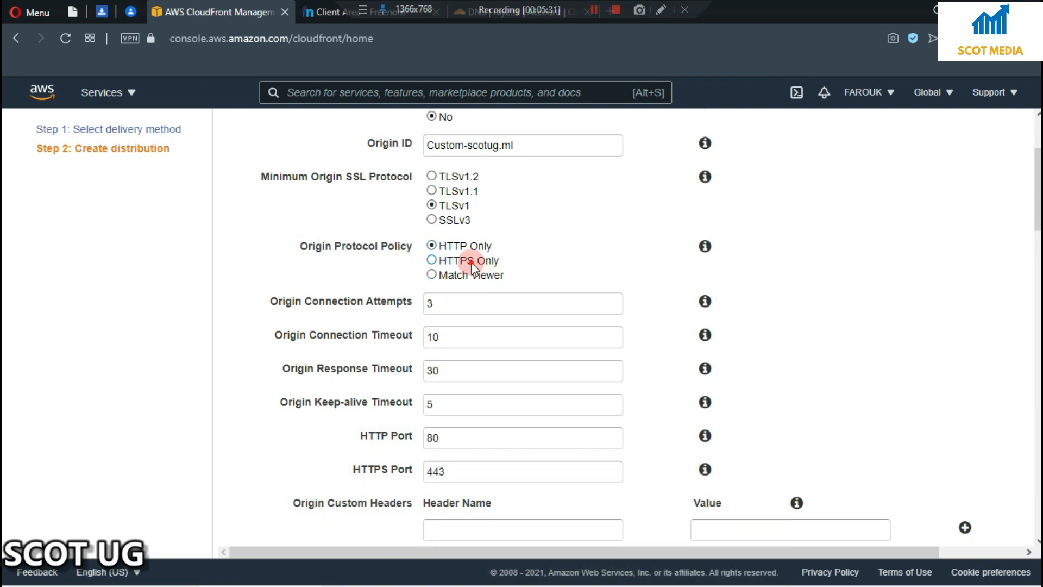
{"action": "left_click", "coordinate": [432, 261]}
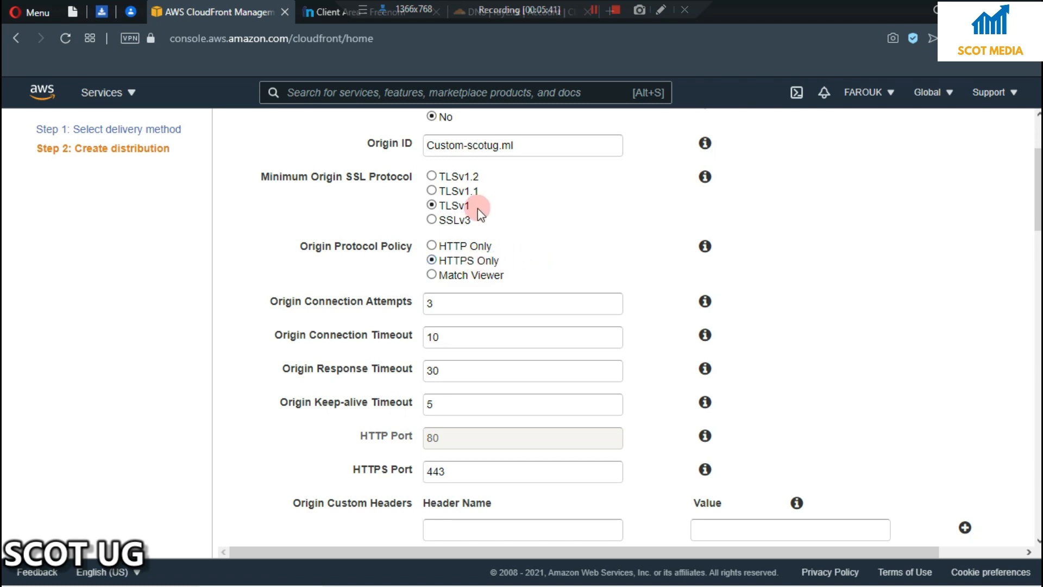
{"action": "scroll", "scroll_direction": "down", "scroll_amount": 3}
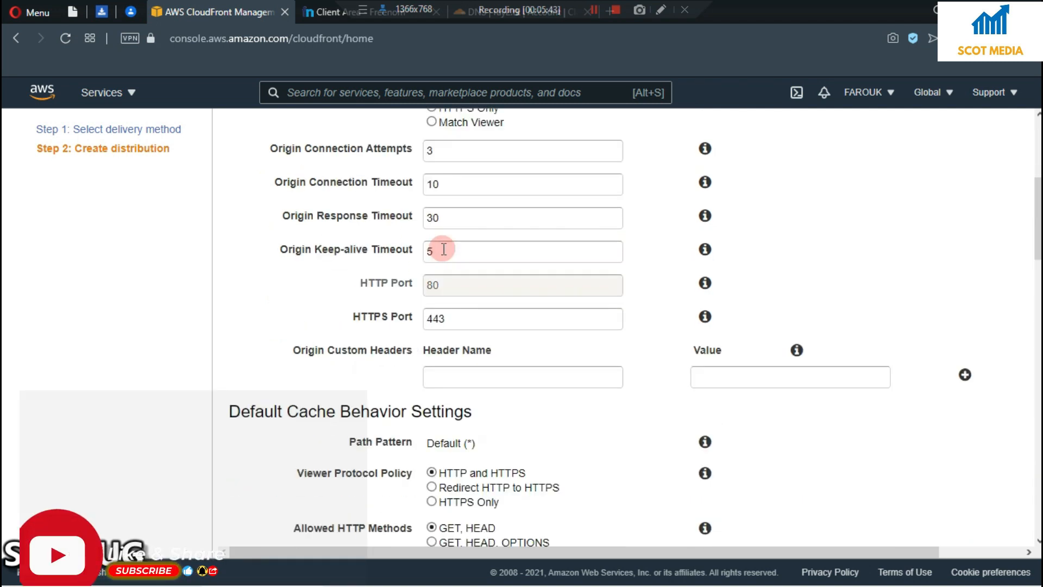
{"action": "scroll", "scroll_direction": "up", "scroll_amount": 3}
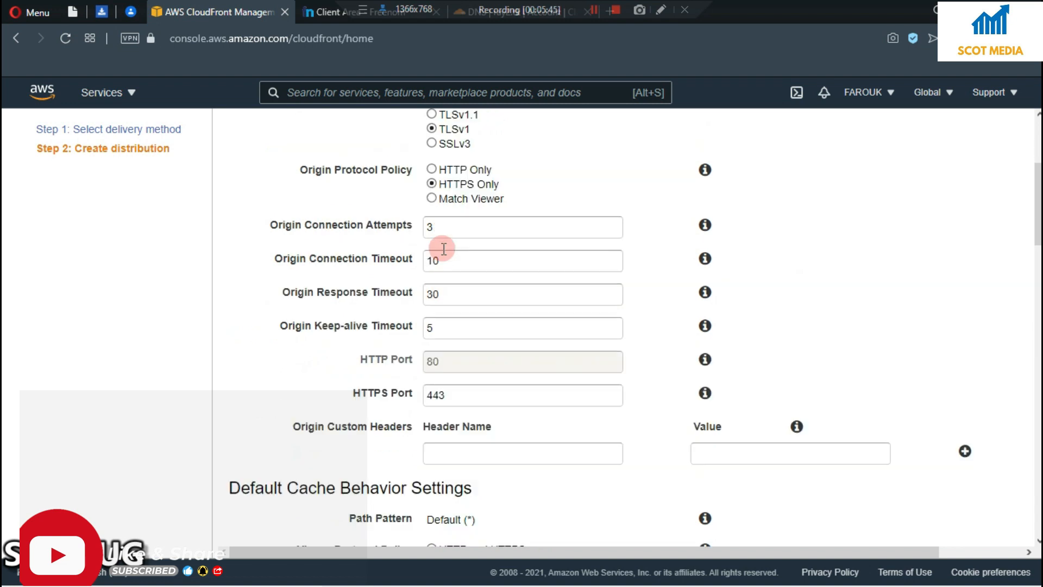
{"action": "mouse_move", "coordinate": [444, 254]}
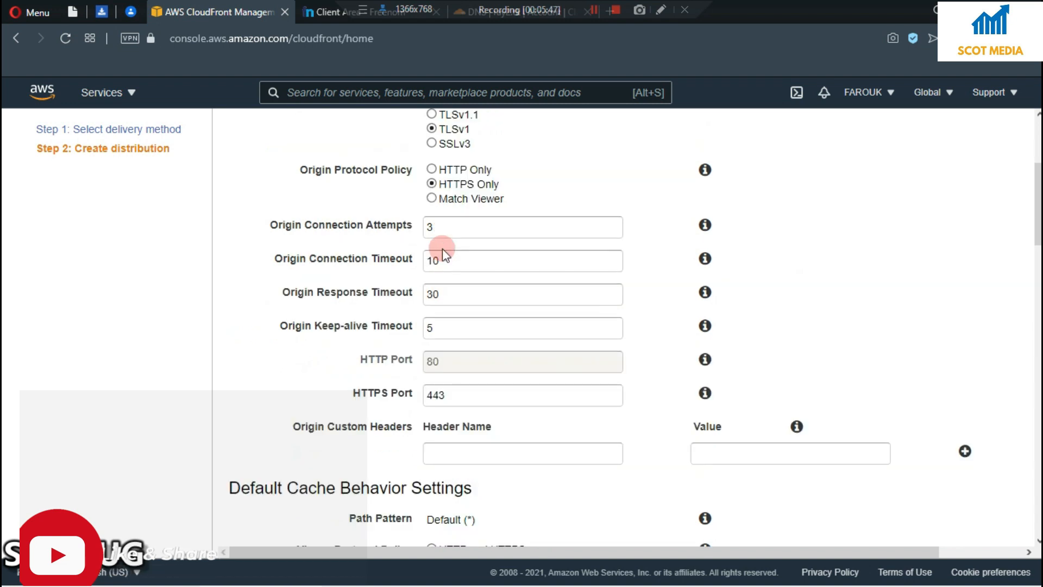
{"action": "scroll", "scroll_direction": "up", "scroll_amount": 3}
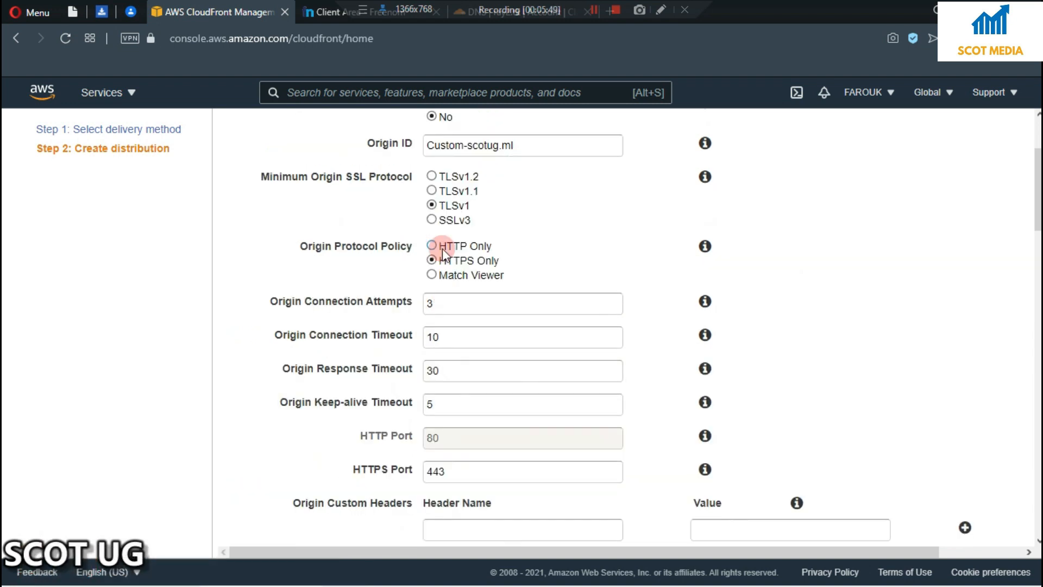
Set the Viewer Protocol Policy to HTTPS Only
{"action": "scroll", "scroll_direction": "down", "scroll_amount": 3}
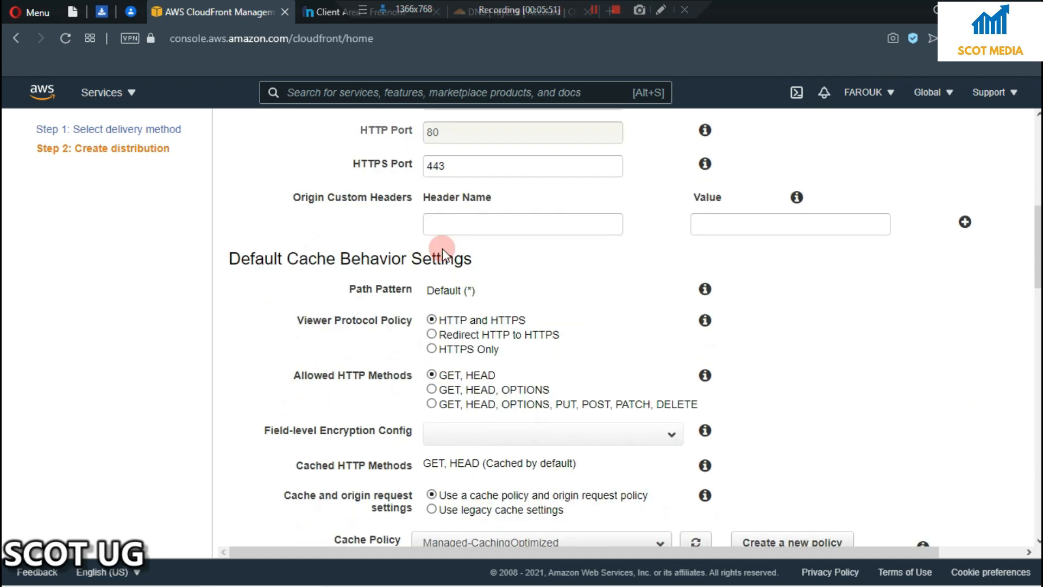
{"action": "scroll", "scroll_direction": "down", "scroll_amount": 3}
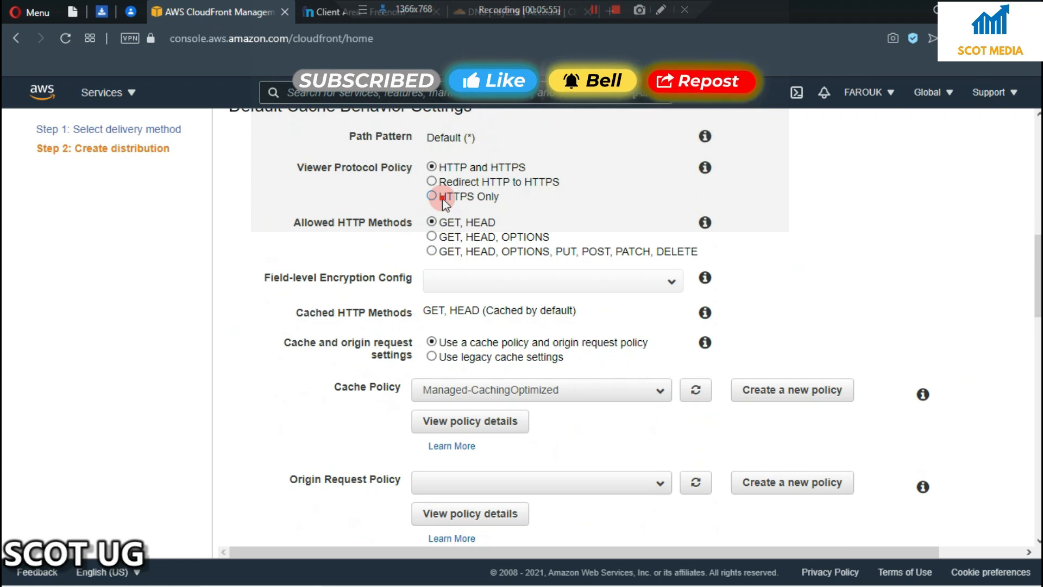
{"action": "left_click", "coordinate": [433, 196]}
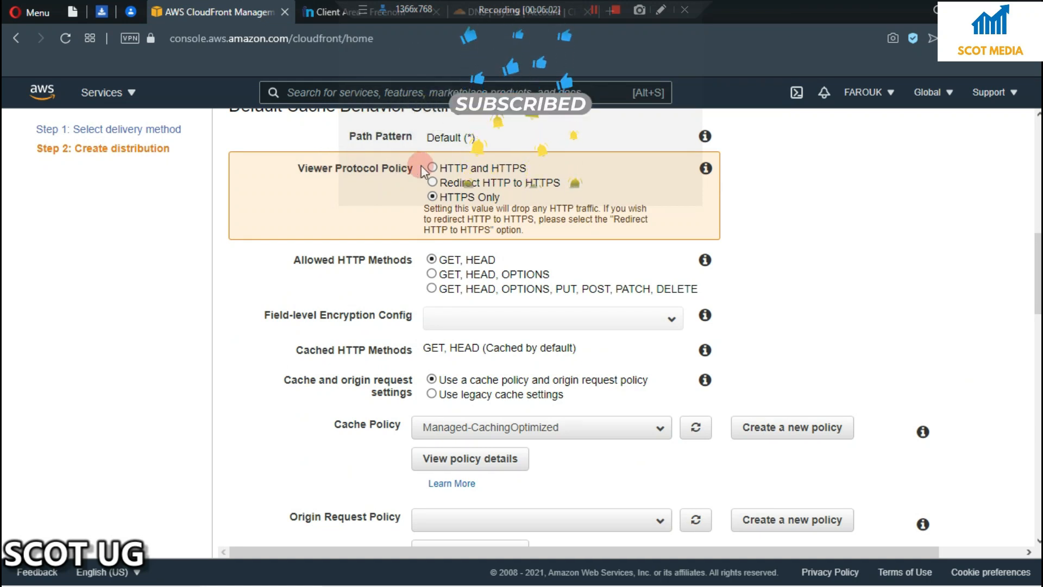
Choose Managed-AllViewer as the Origin Request Policy
{"action": "scroll", "scroll_direction": "down", "scroll_amount": 3}
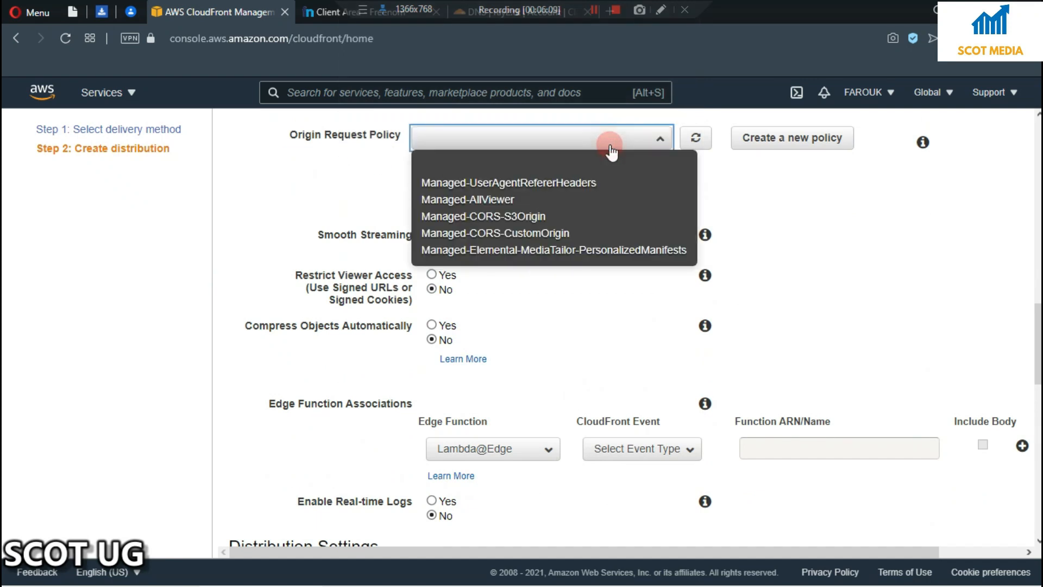
{"action": "mouse_move", "coordinate": [306, 136]}
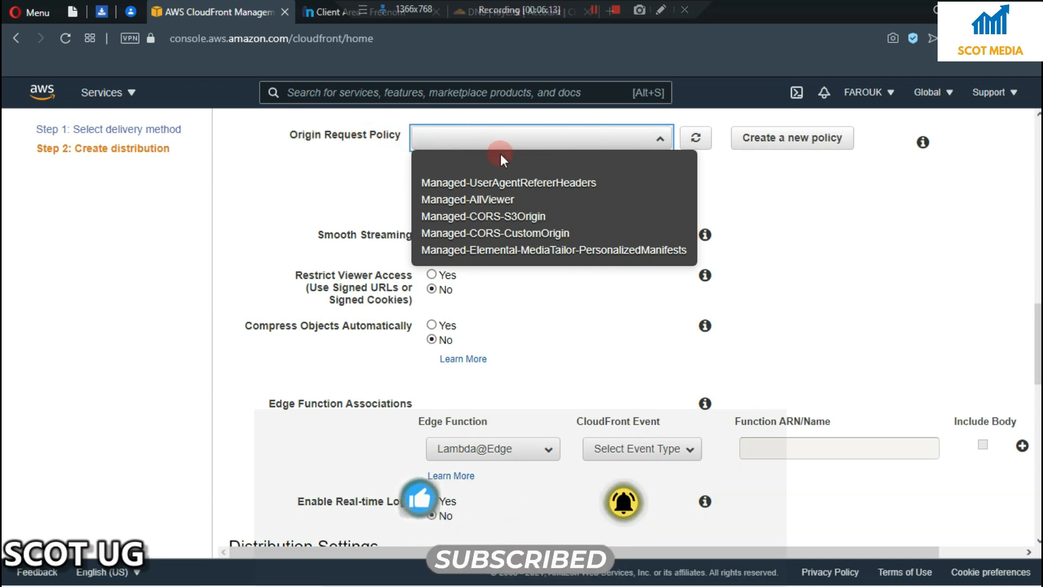
{"action": "mouse_move", "coordinate": [482, 199]}
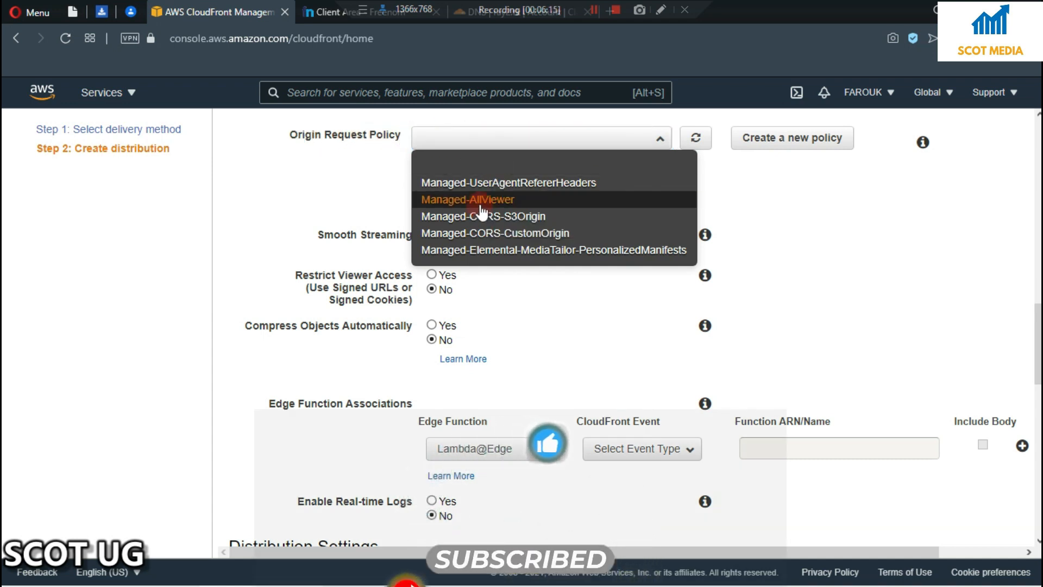
{"action": "left_click", "coordinate": [469, 199]}
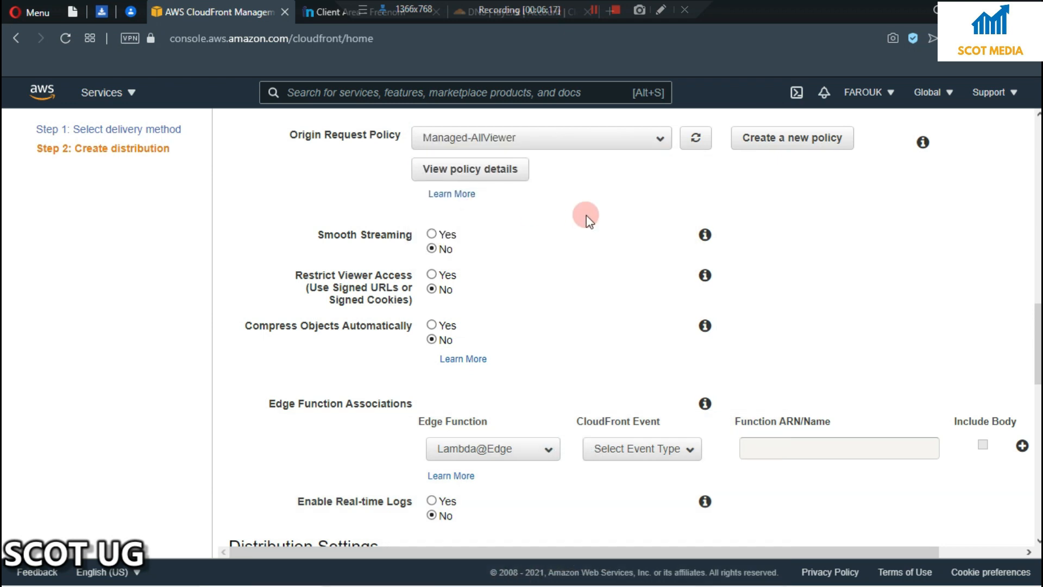
{"action": "scroll", "scroll_direction": "down", "scroll_amount": 3}
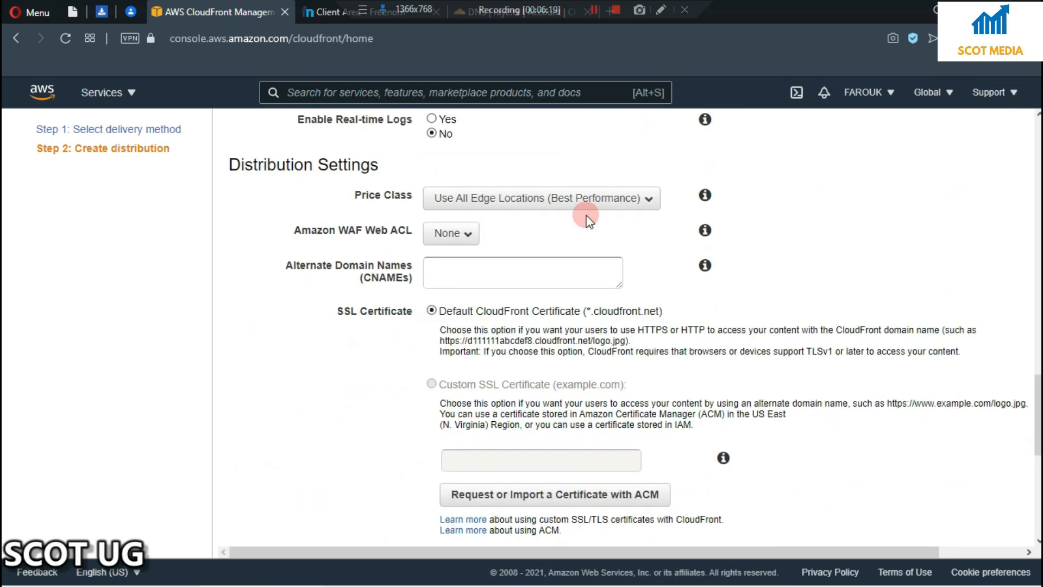
Toggle Enable IPv6 on and back off, then create the distribution
{"action": "scroll", "scroll_direction": "down", "scroll_amount": 3}
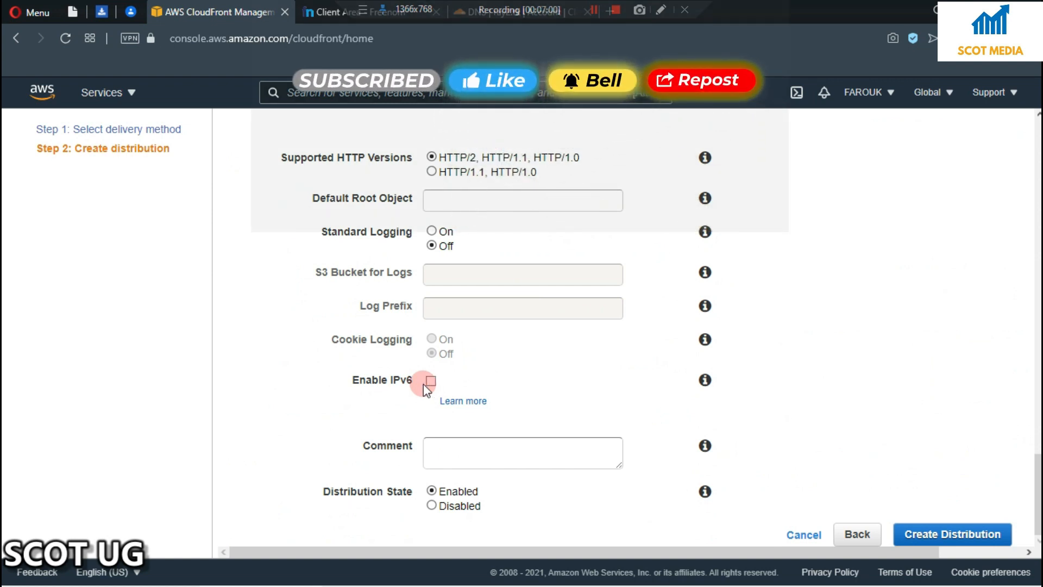
{"action": "left_click", "coordinate": [431, 380]}
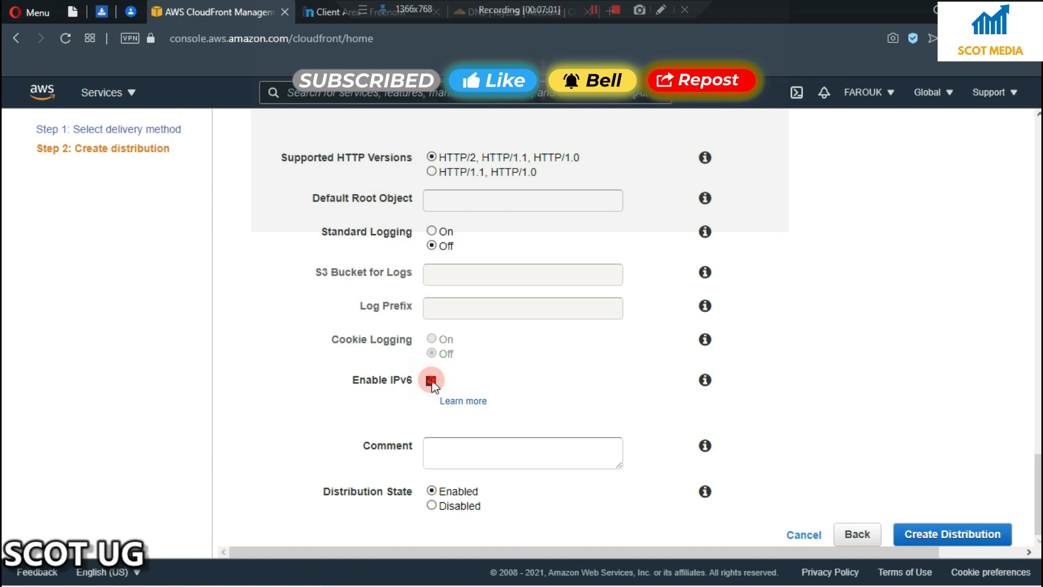
{"action": "left_click", "coordinate": [431, 380]}
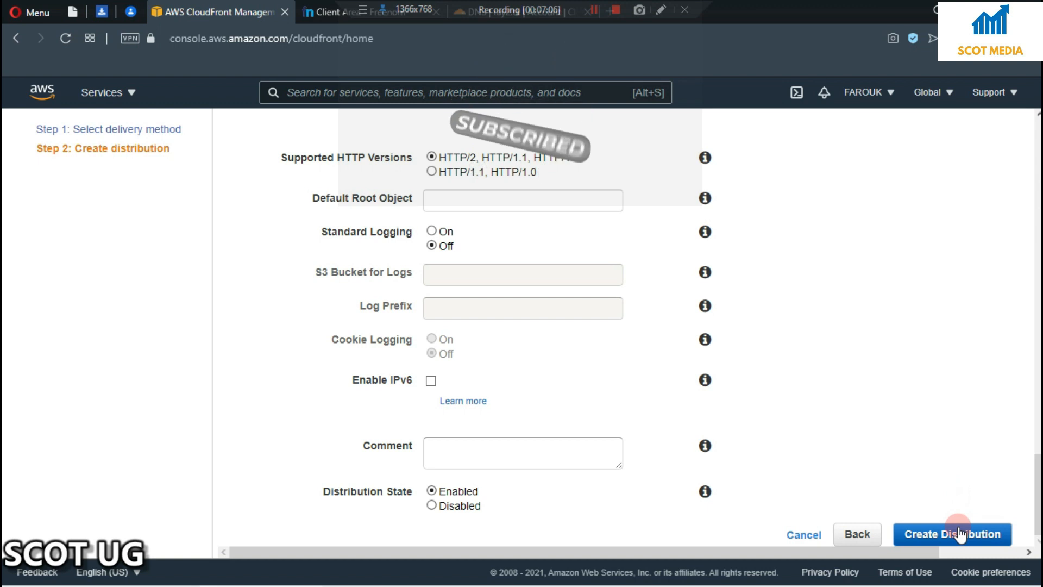
{"action": "left_click", "coordinate": [951, 534]}
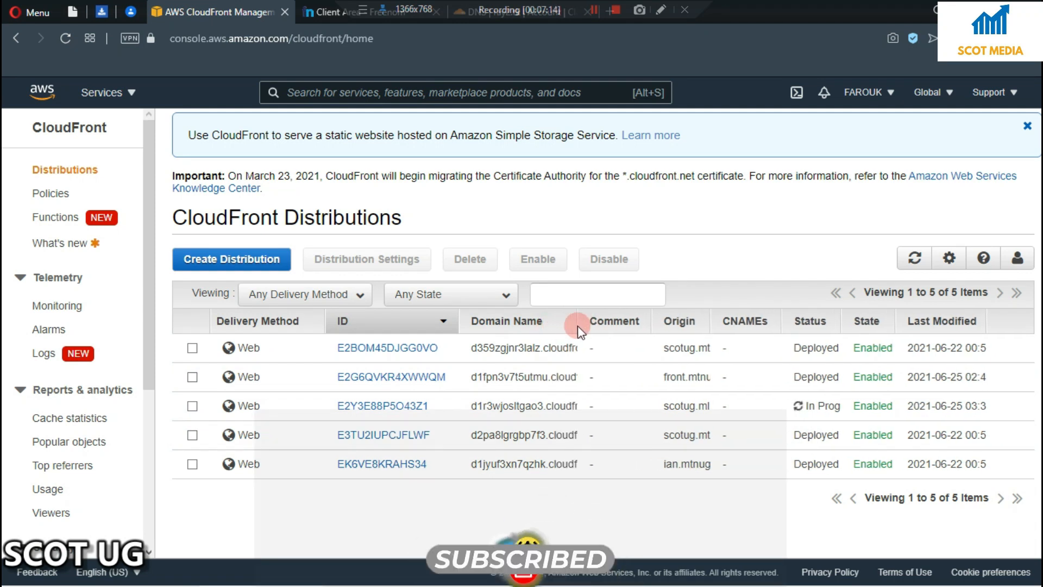
{"action": "mouse_move", "coordinate": [810, 325]}
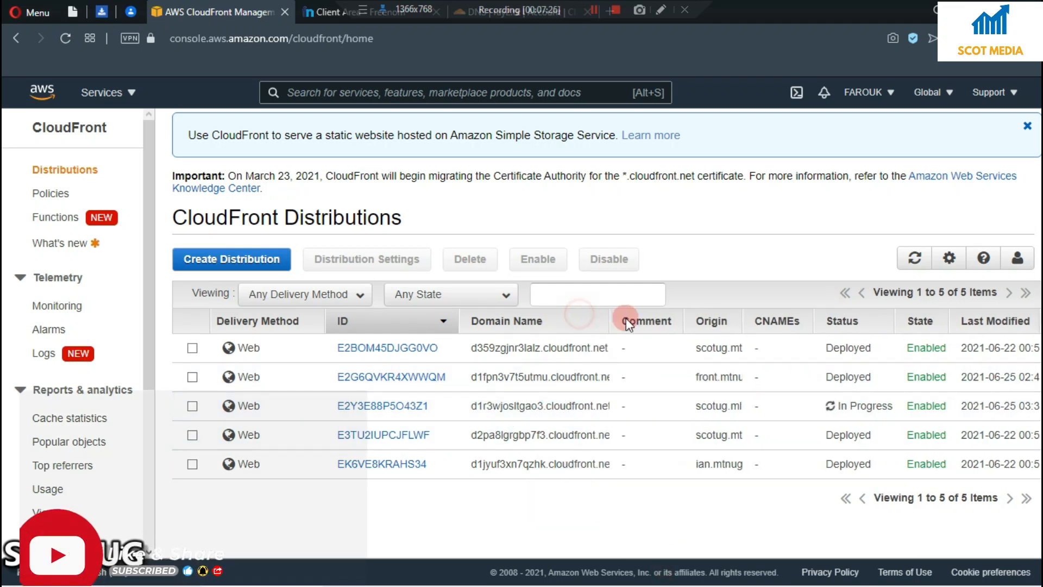
Widen the distributions table column to inspect the In Progress entry
{"action": "double_click", "coordinate": [539, 406]}
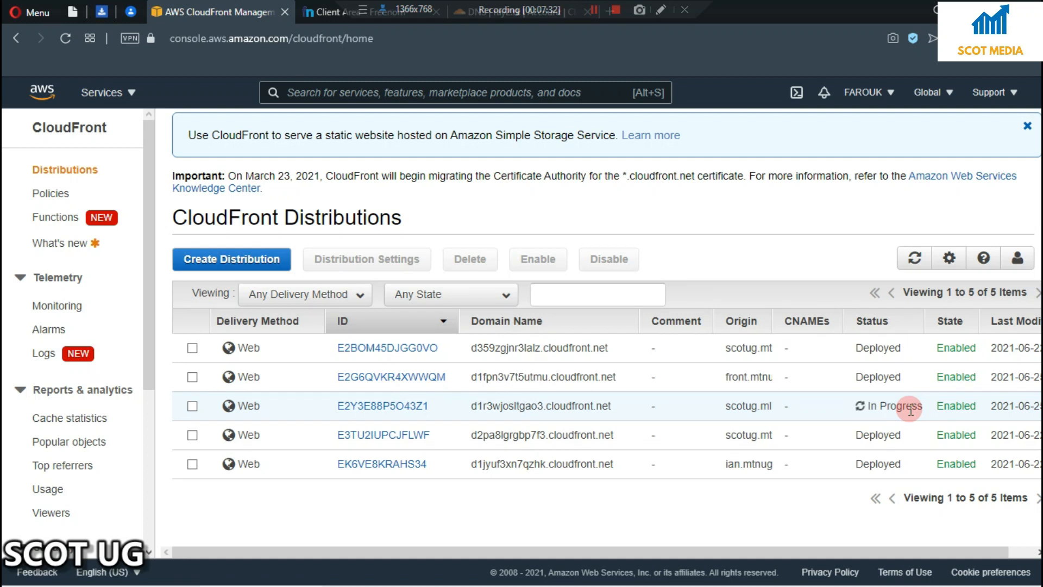
{"action": "double_click", "coordinate": [541, 406]}
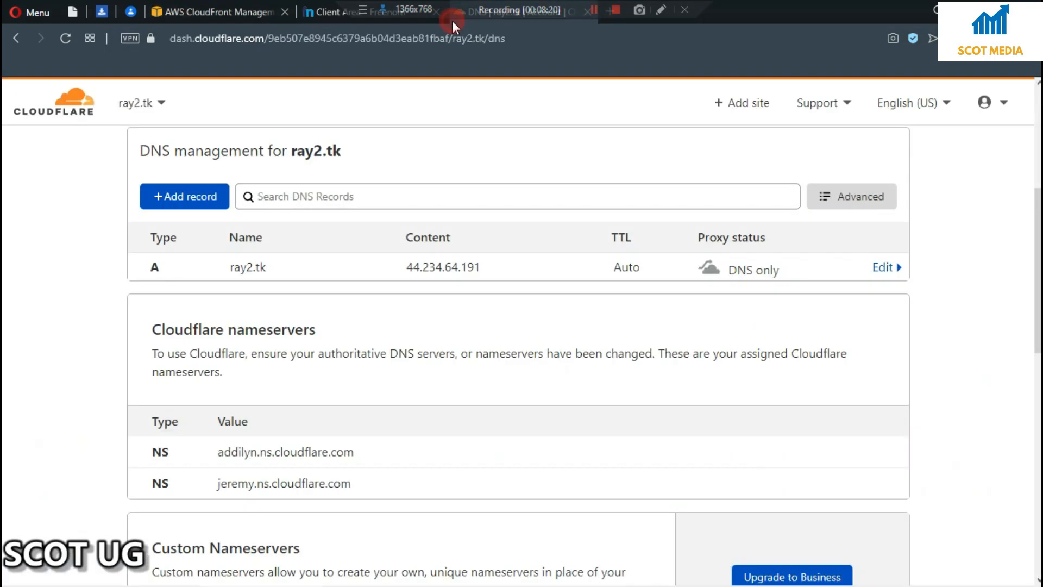
Search 'scot media' and open the SCOT MEDIA channel's Videos tab
{"action": "type", "text": "sco"}
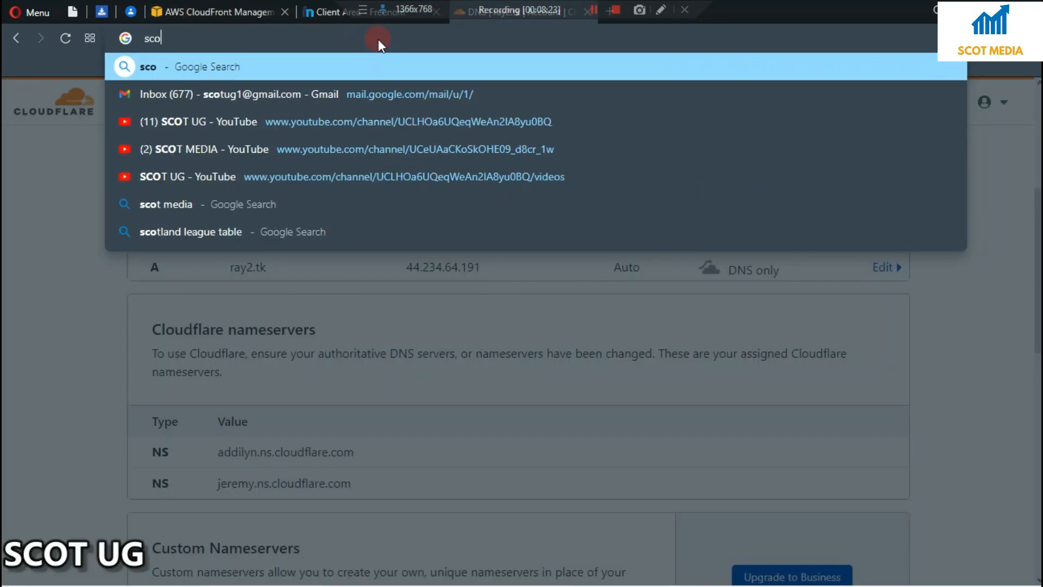
{"action": "type", "text": "t media"}
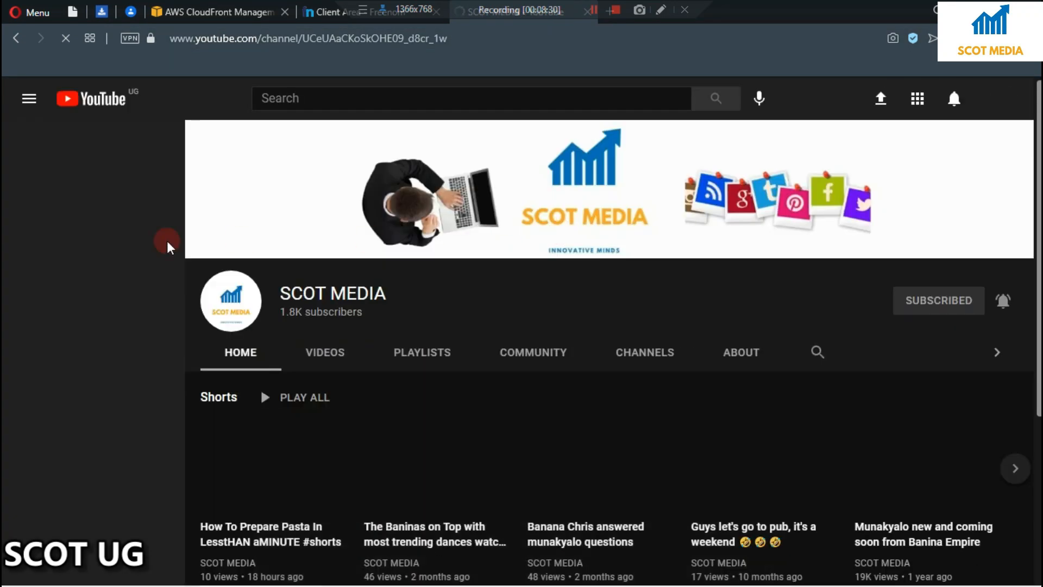
{"action": "scroll", "scroll_direction": "down", "scroll_amount": 3}
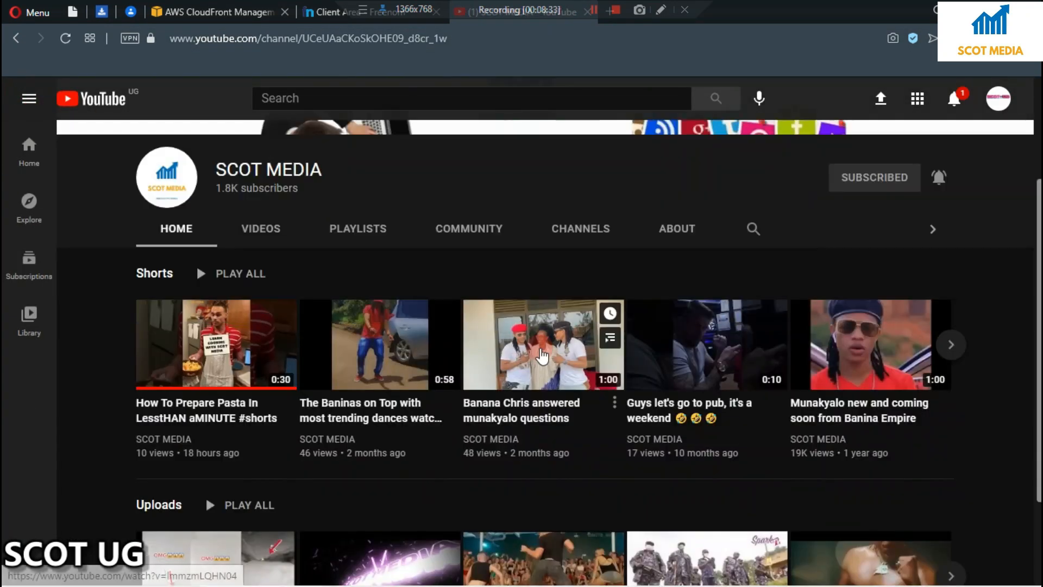
{"action": "left_click", "coordinate": [260, 228]}
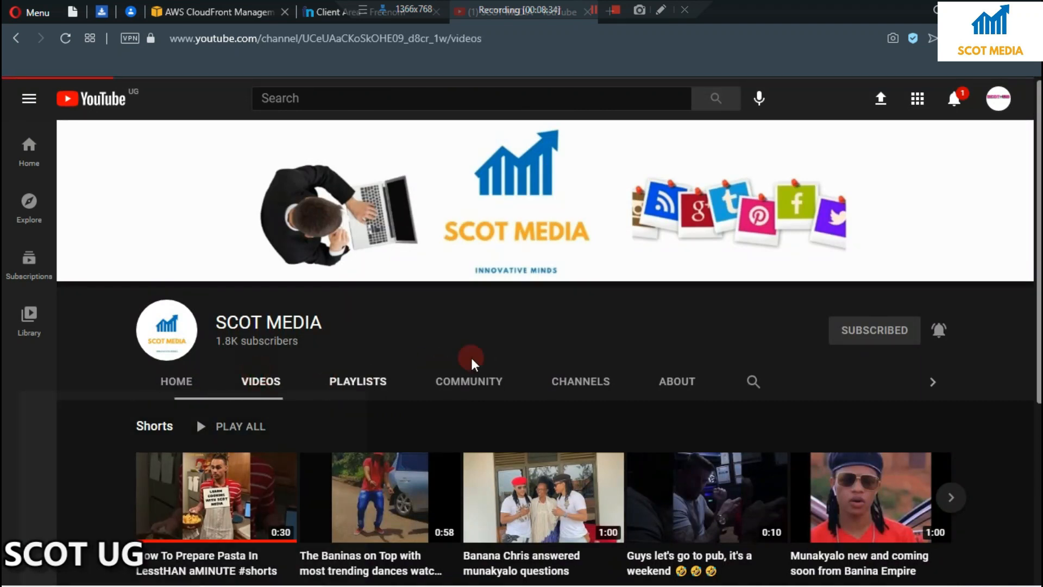
Browse the channel's uploads and dismiss the low battery warning
{"action": "scroll", "scroll_direction": "down", "scroll_amount": 3}
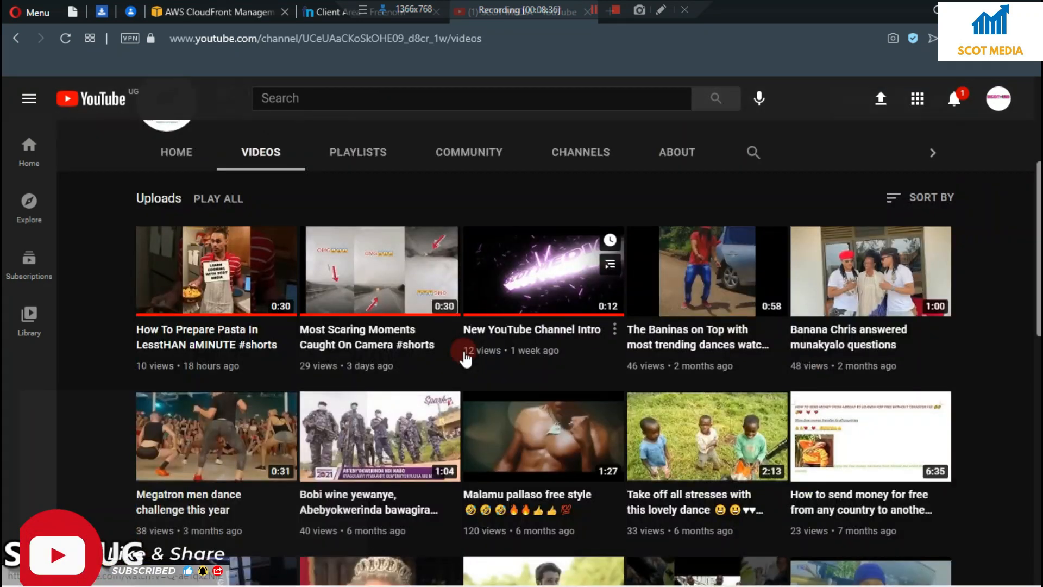
{"action": "scroll", "scroll_direction": "down", "scroll_amount": 3}
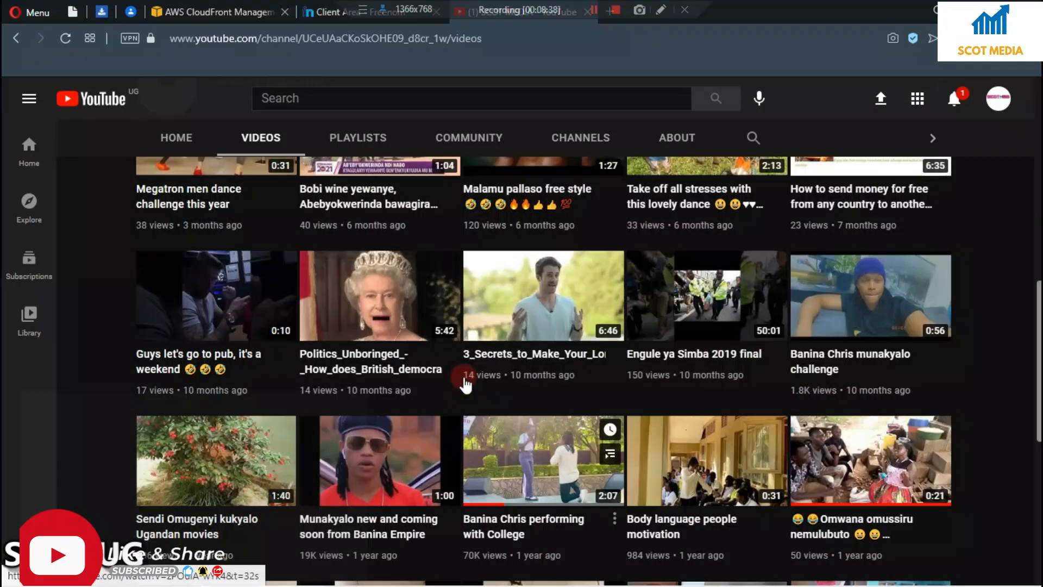
{"action": "scroll", "scroll_direction": "up", "scroll_amount": 3}
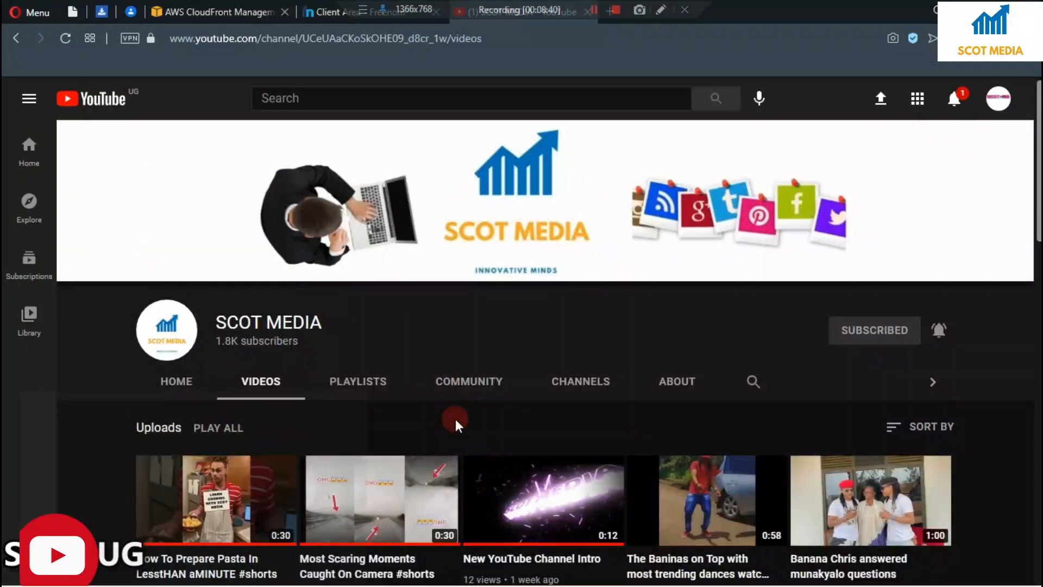
{"action": "mouse_move", "coordinate": [438, 406]}
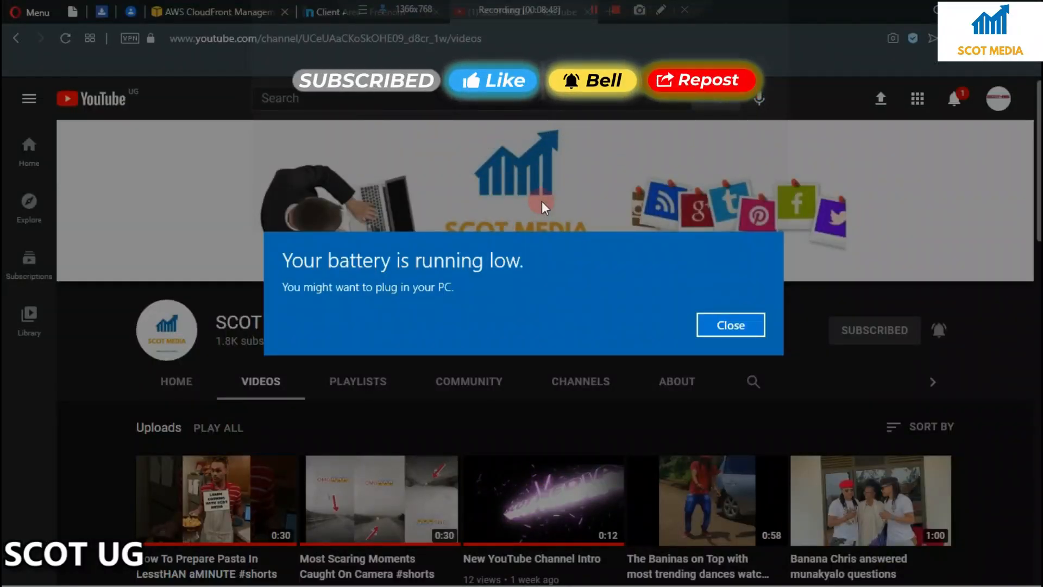
{"action": "mouse_move", "coordinate": [718, 279]}
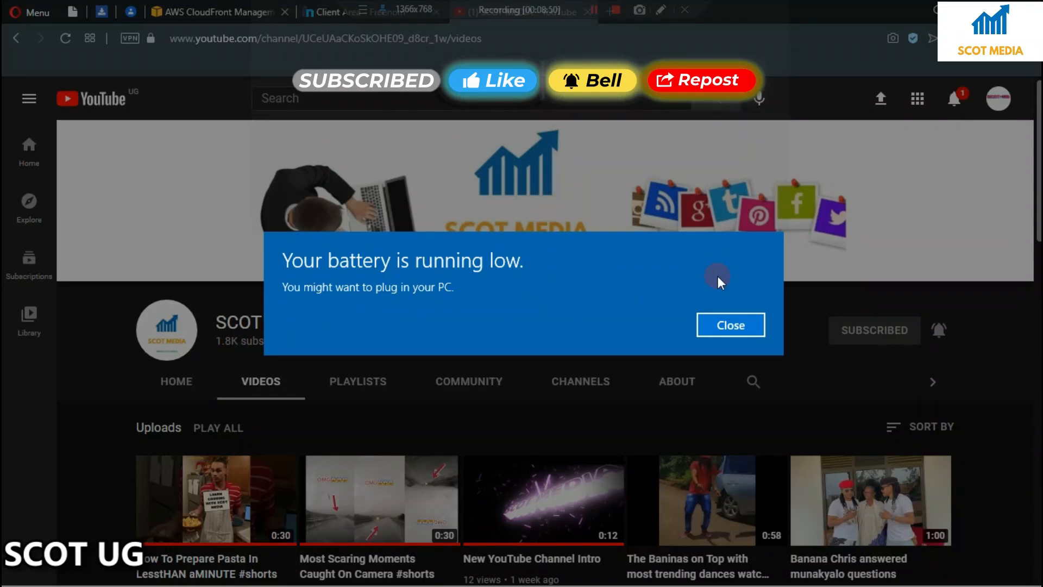
{"action": "left_click", "coordinate": [730, 325]}
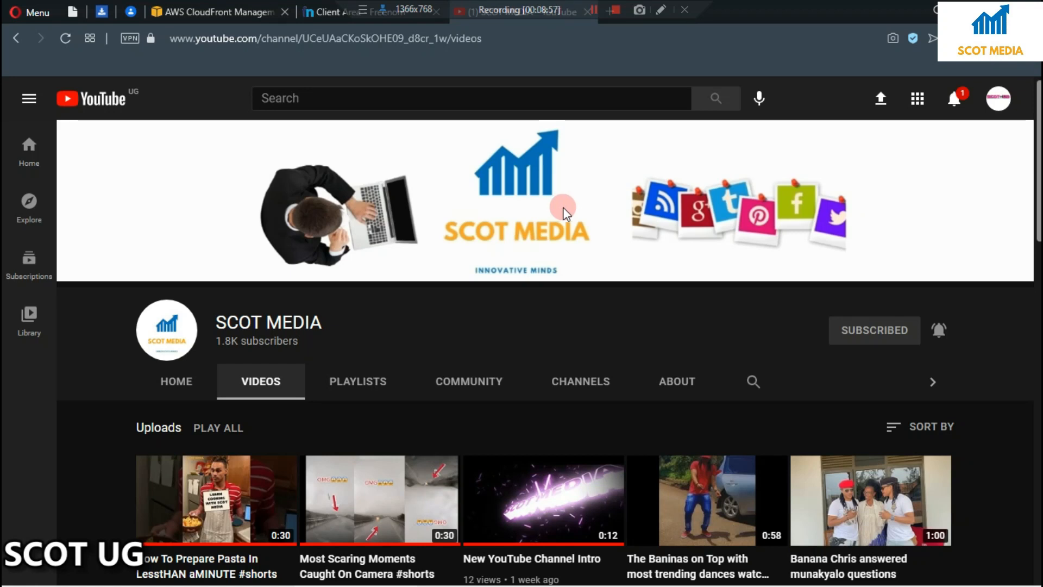
{"action": "mouse_move", "coordinate": [595, 108]}
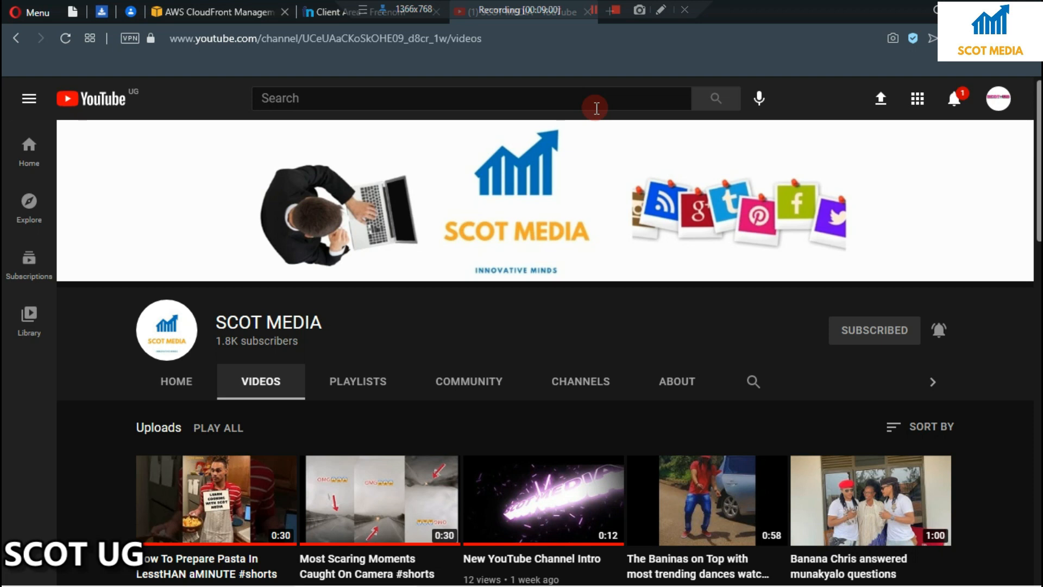
{"action": "mouse_move", "coordinate": [601, 74]}
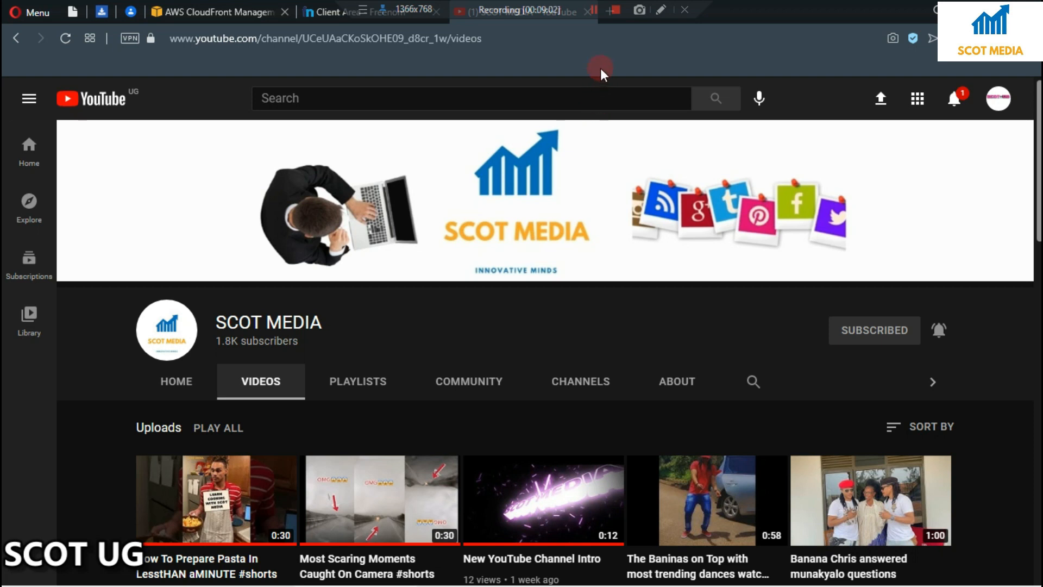